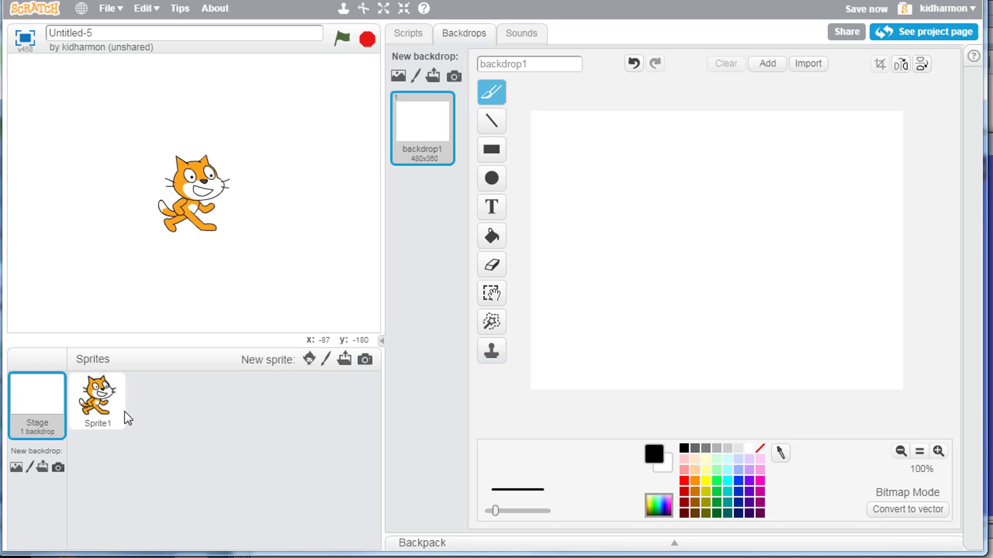
{"action": "mouse_move", "coordinate": [309, 359]}
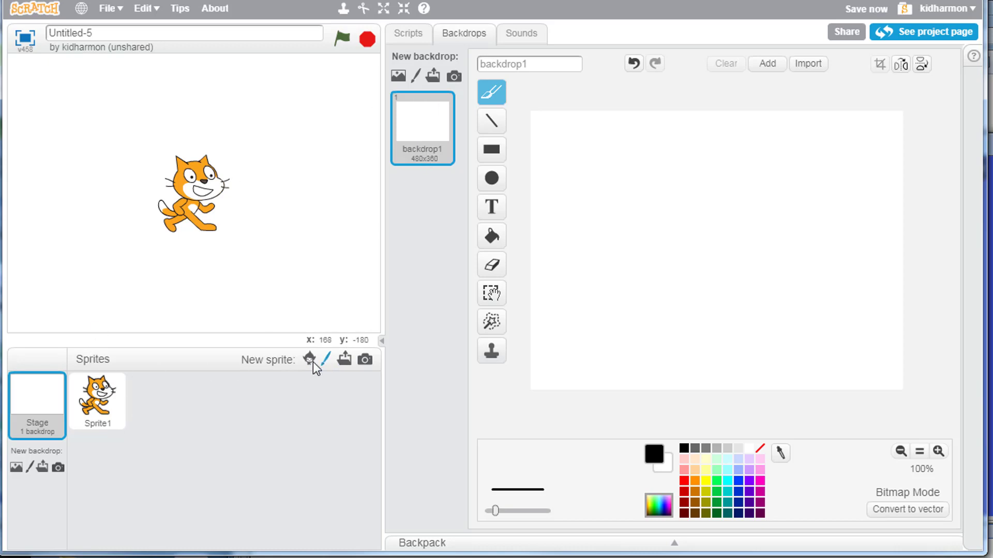
Add the Ghost1 sprite from the library's Castle theme to the stage
{"action": "left_click", "coordinate": [309, 359]}
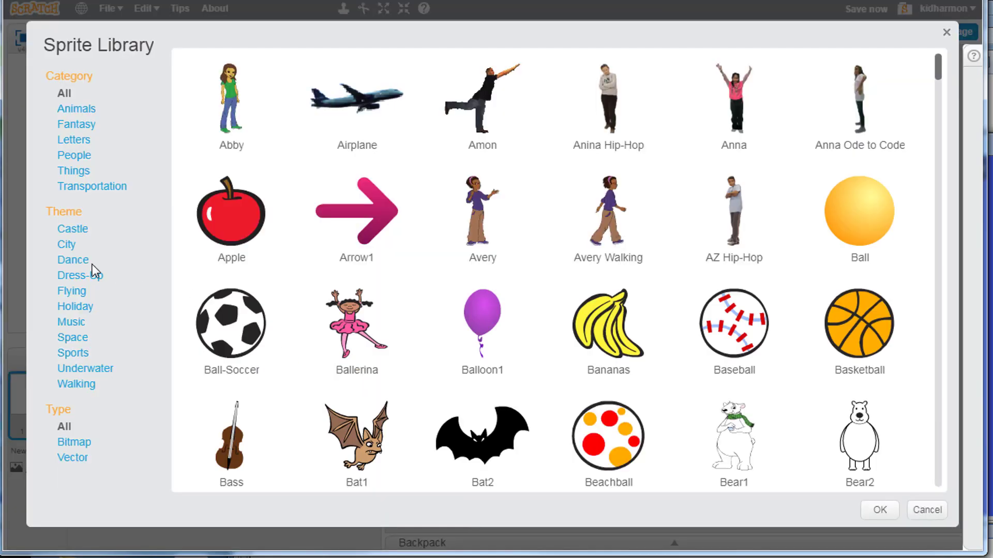
{"action": "left_click", "coordinate": [73, 228]}
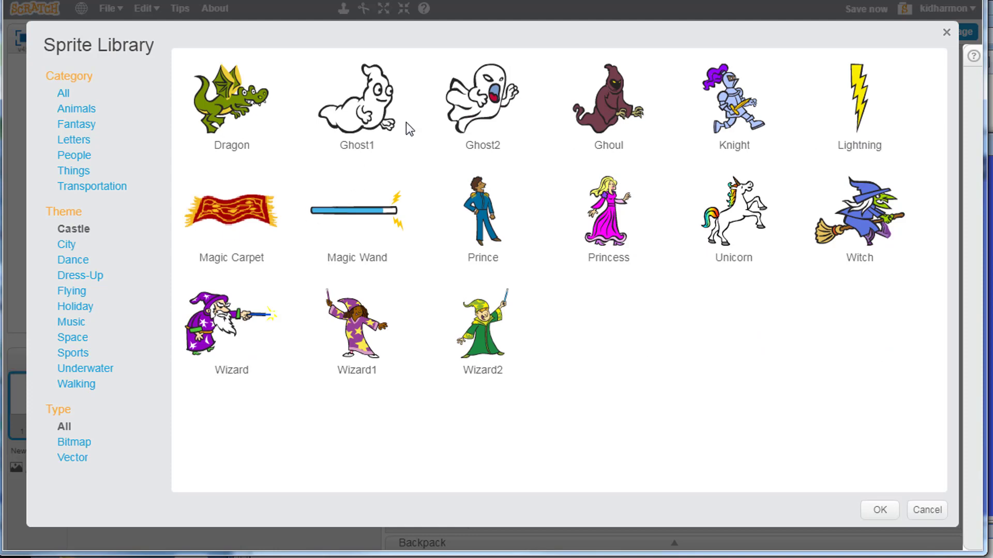
{"action": "mouse_move", "coordinate": [568, 125]}
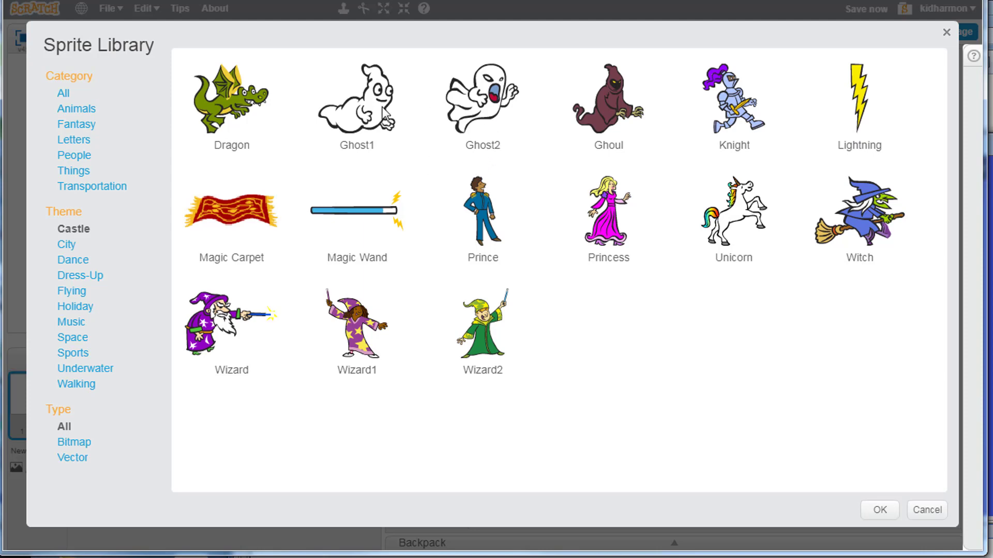
{"action": "left_click", "coordinate": [356, 101]}
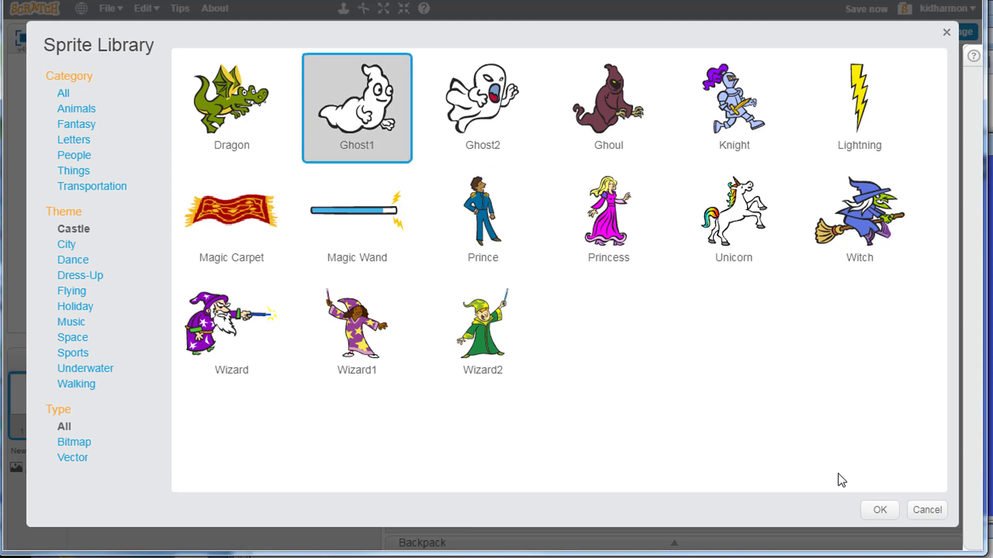
{"action": "left_click", "coordinate": [877, 509]}
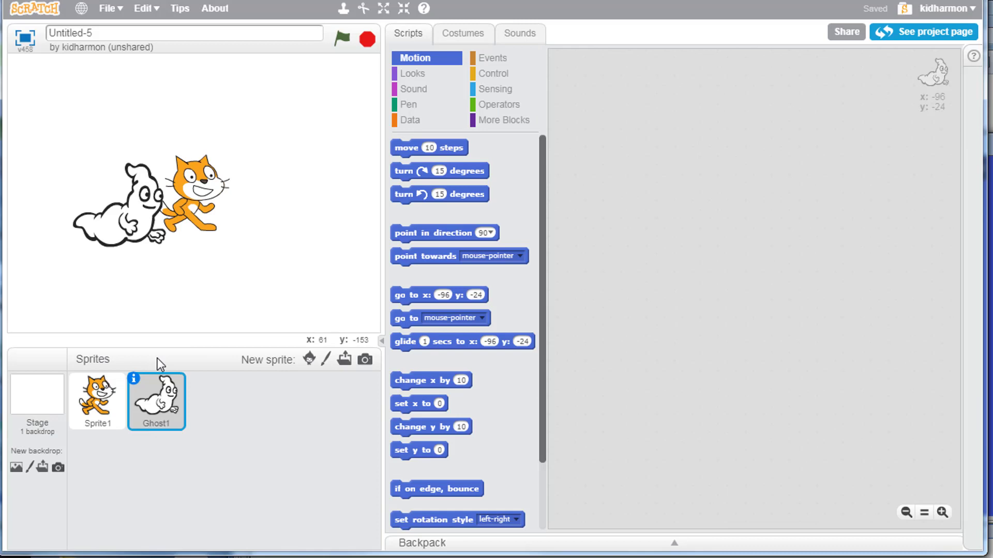
Delete the cat Sprite1 with the scissors tool, leaving Ghost1 alone
{"action": "left_click", "coordinate": [97, 402]}
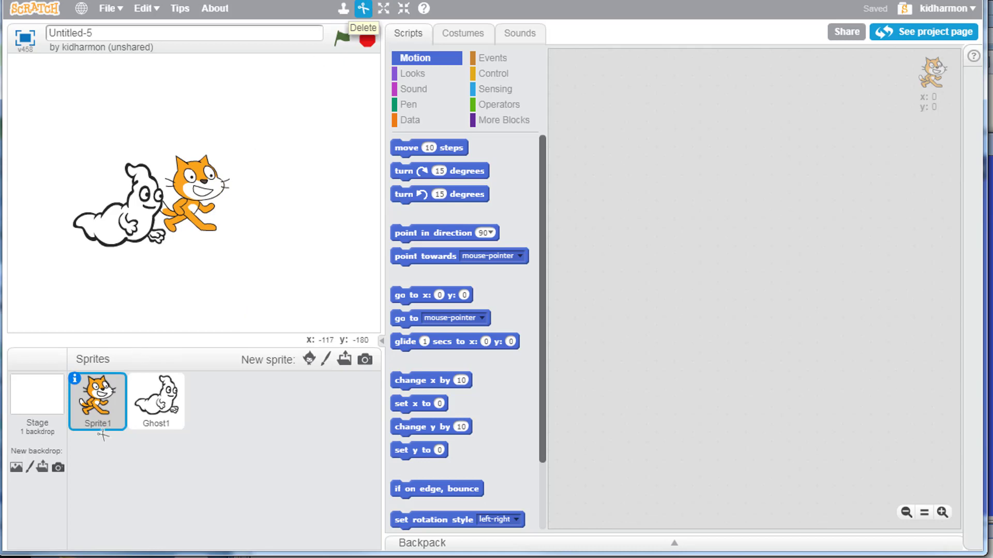
{"action": "left_click", "coordinate": [97, 401]}
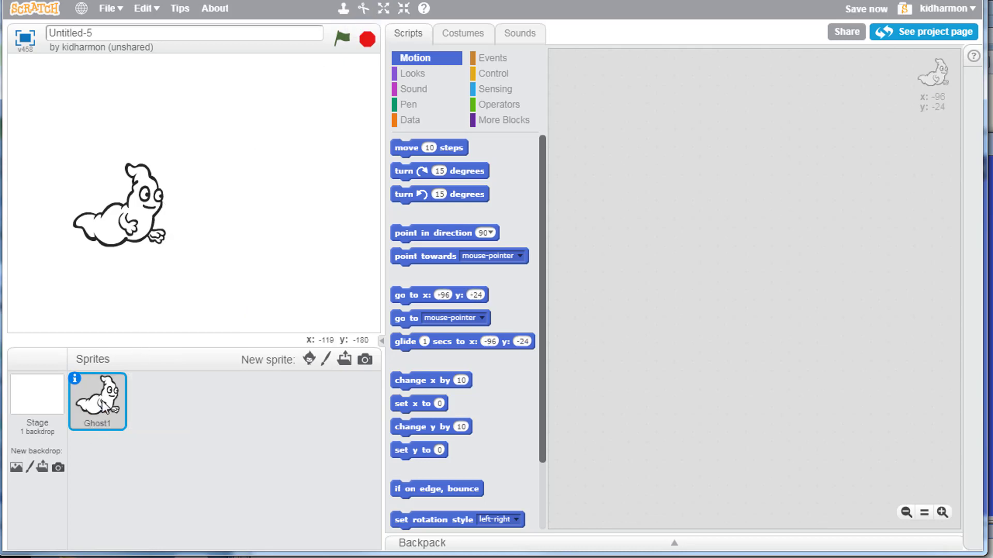
{"action": "mouse_move", "coordinate": [54, 404]}
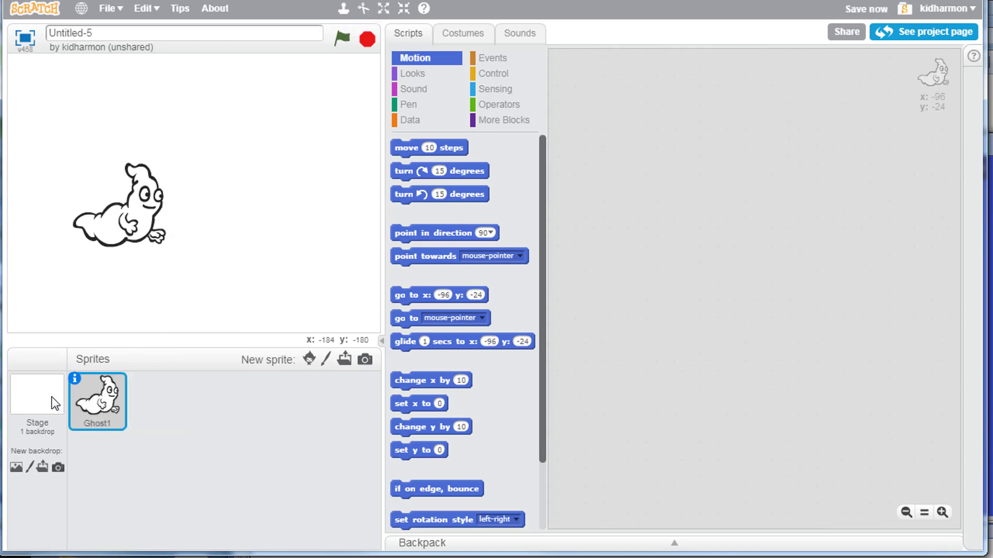
{"action": "mouse_move", "coordinate": [306, 255]}
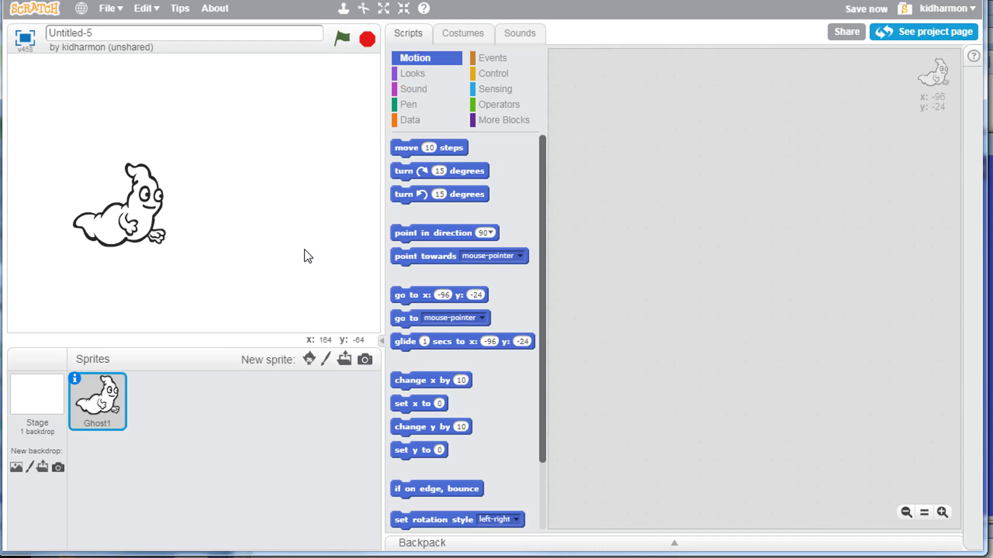
Add the castle3 forest-path backdrop from the Castle theme to the stage
{"action": "left_click", "coordinate": [36, 396]}
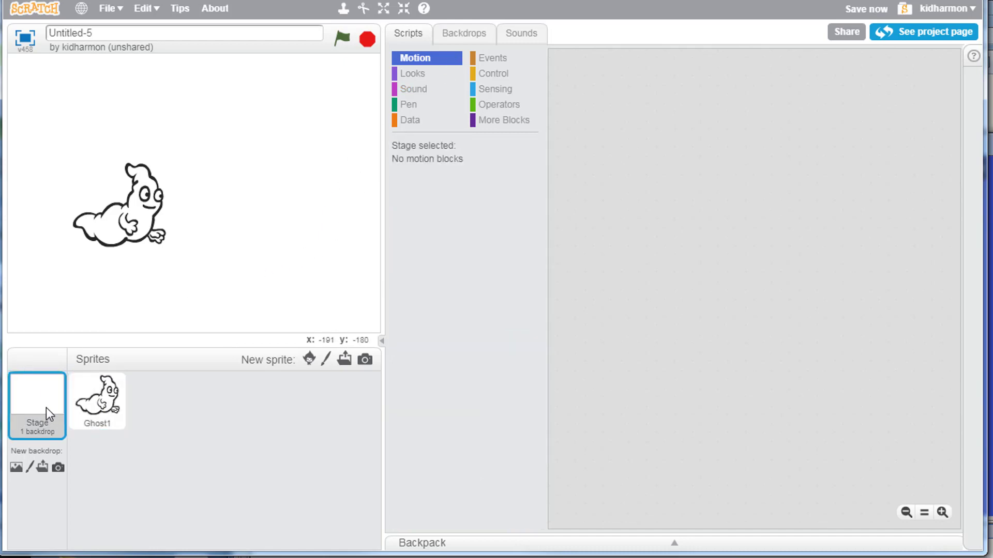
{"action": "mouse_move", "coordinate": [16, 468]}
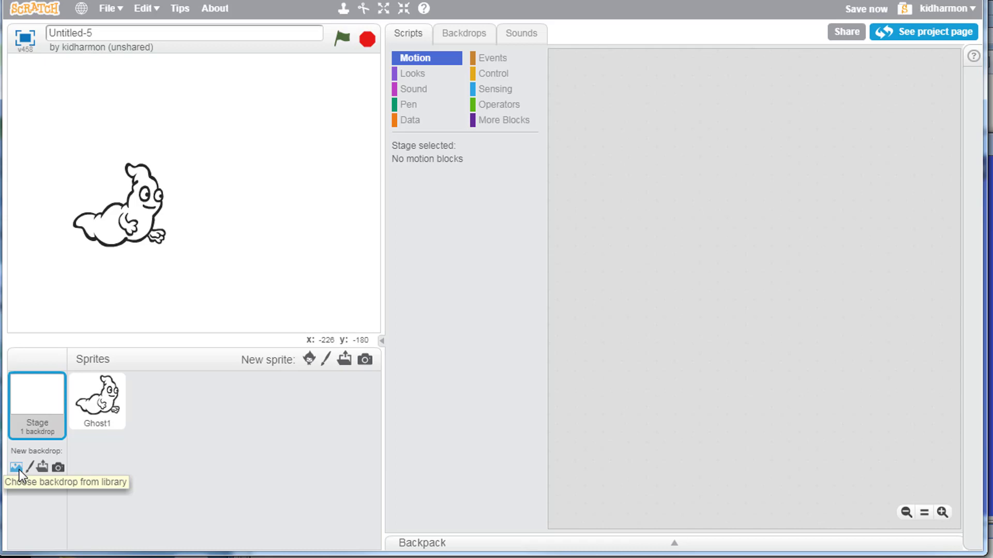
{"action": "left_click", "coordinate": [14, 467]}
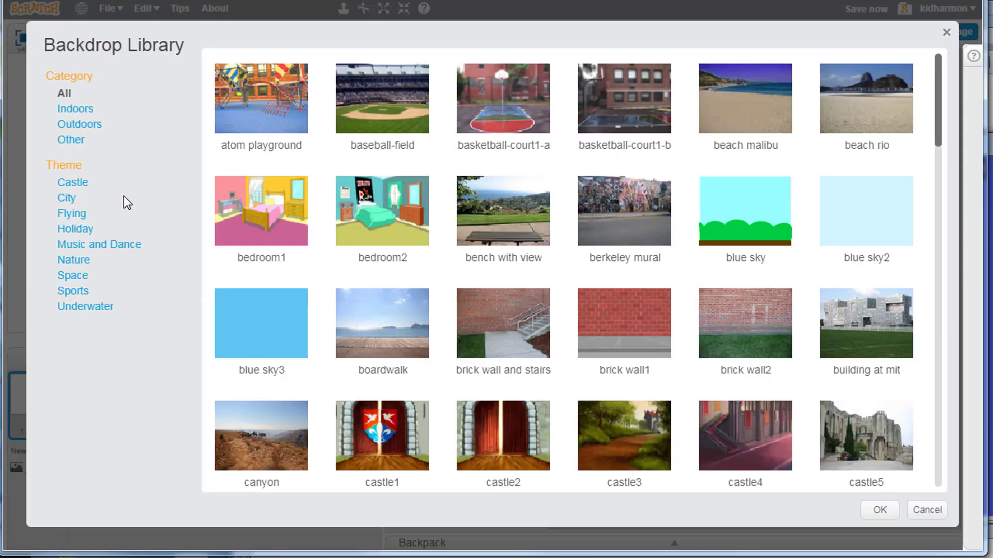
{"action": "left_click", "coordinate": [72, 182]}
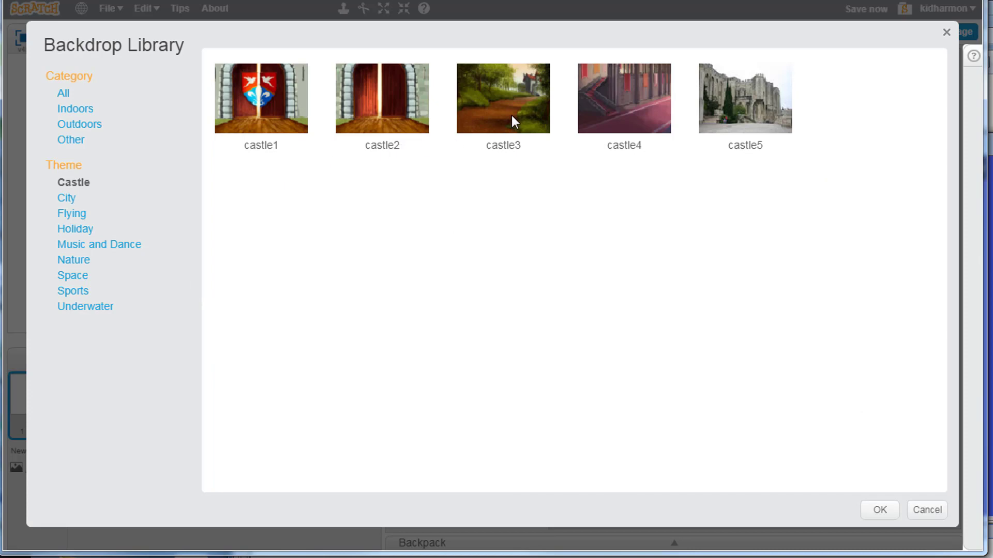
{"action": "left_click", "coordinate": [502, 98]}
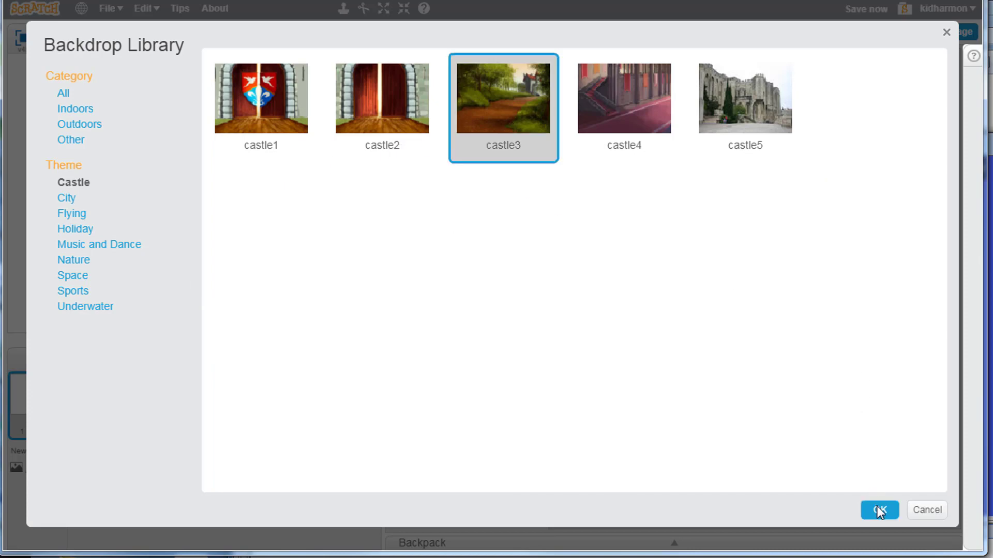
{"action": "left_click", "coordinate": [878, 510]}
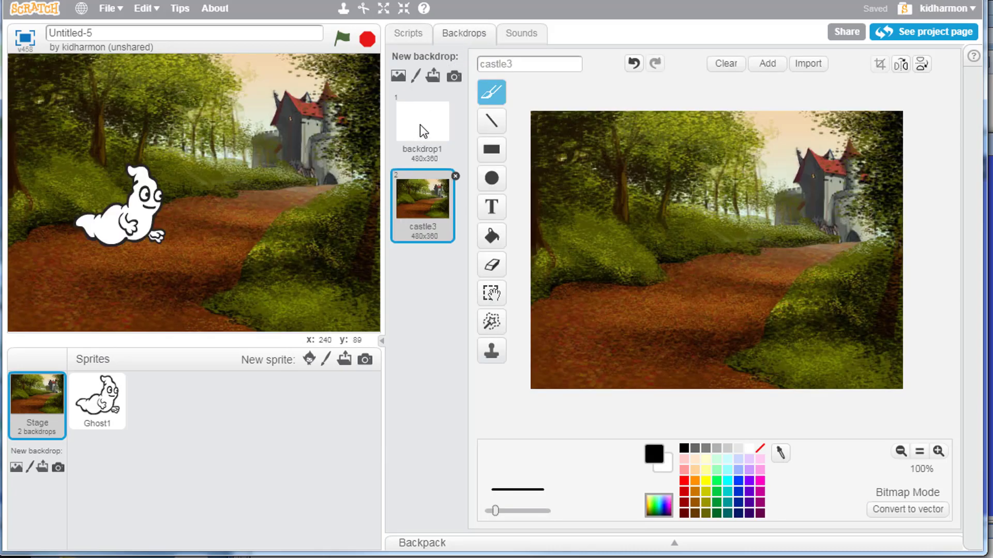
Delete the blank backdrop1 so castle3 is the stage's only backdrop
{"action": "right_click", "coordinate": [421, 120]}
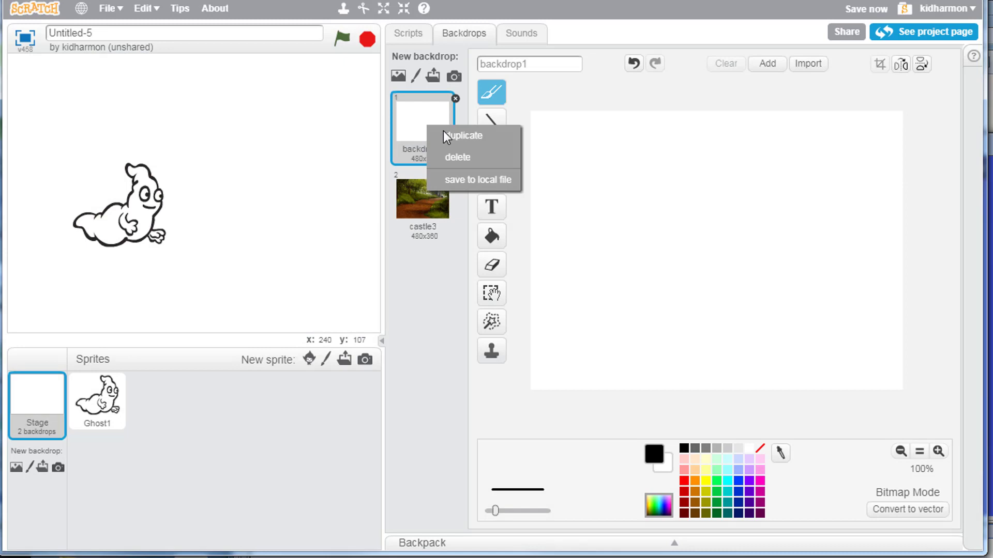
{"action": "left_click", "coordinate": [456, 158]}
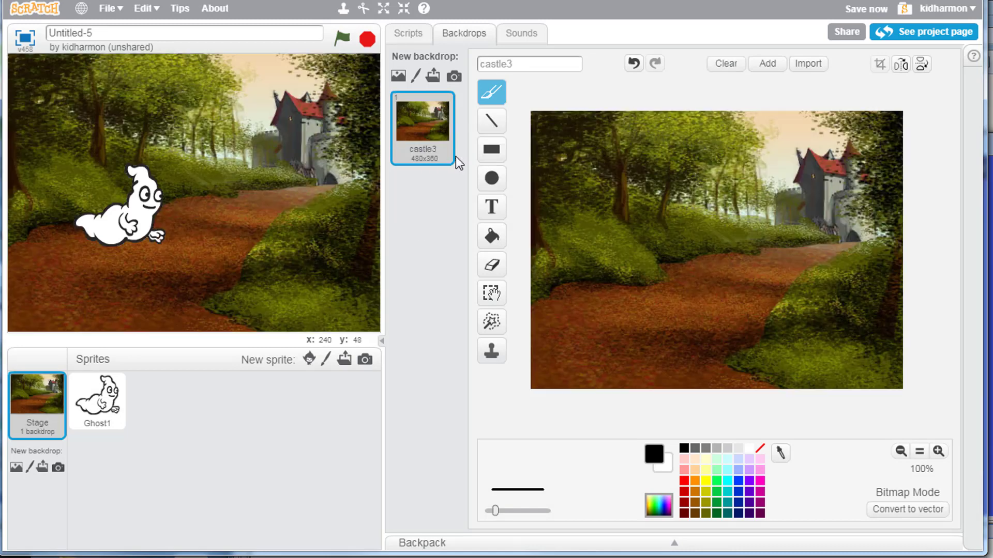
{"action": "mouse_move", "coordinate": [337, 230]}
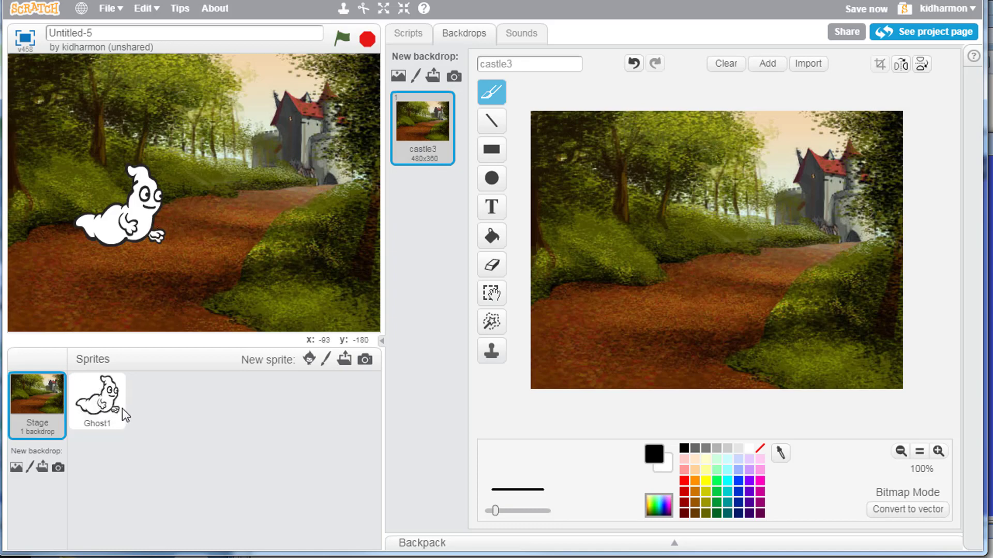
Build a green-flag script on Ghost1 with a broadcast block attached
{"action": "left_click", "coordinate": [97, 402]}
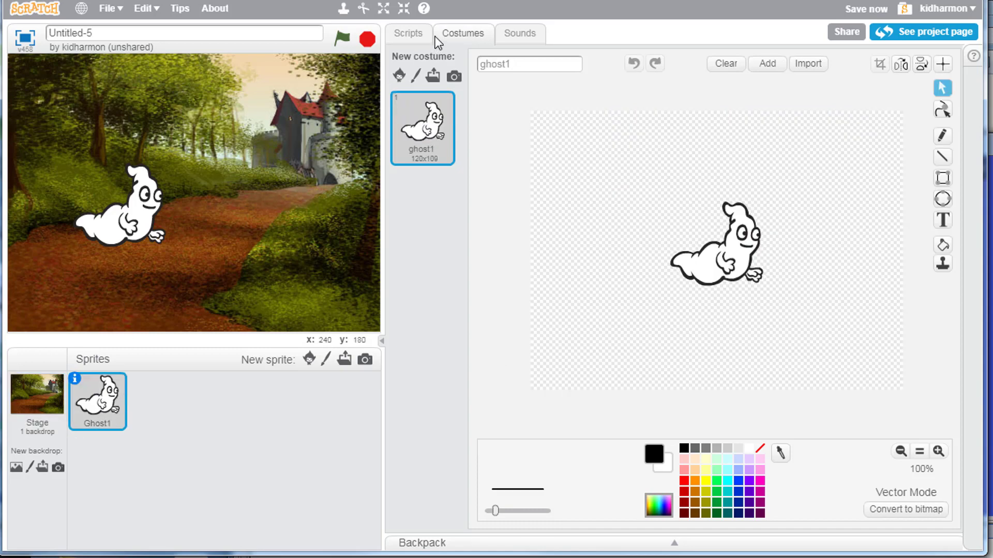
{"action": "left_click", "coordinate": [407, 33]}
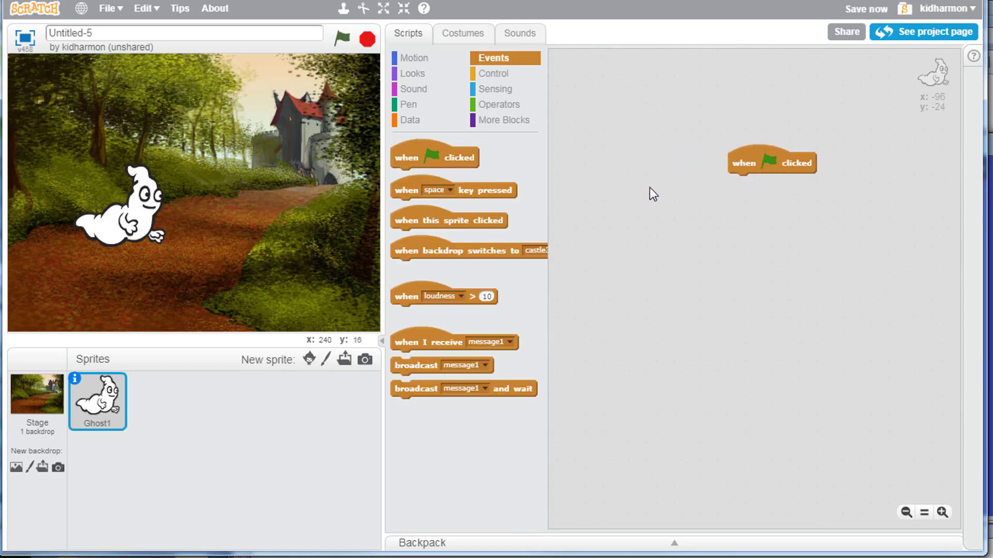
{"action": "left_click_drag", "start_coordinate": [416, 365], "coordinate": [669, 244]}
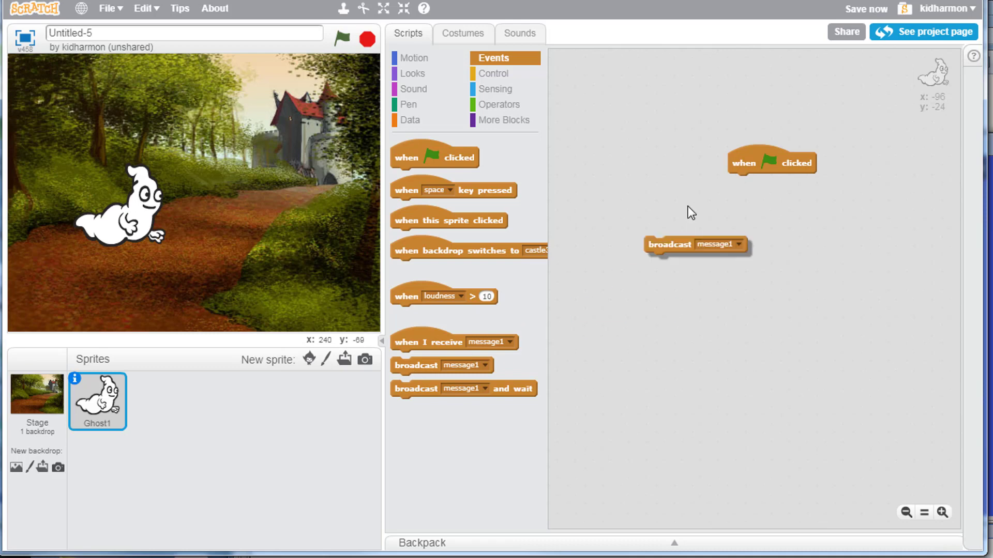
{"action": "left_click_drag", "start_coordinate": [669, 244], "coordinate": [752, 182]}
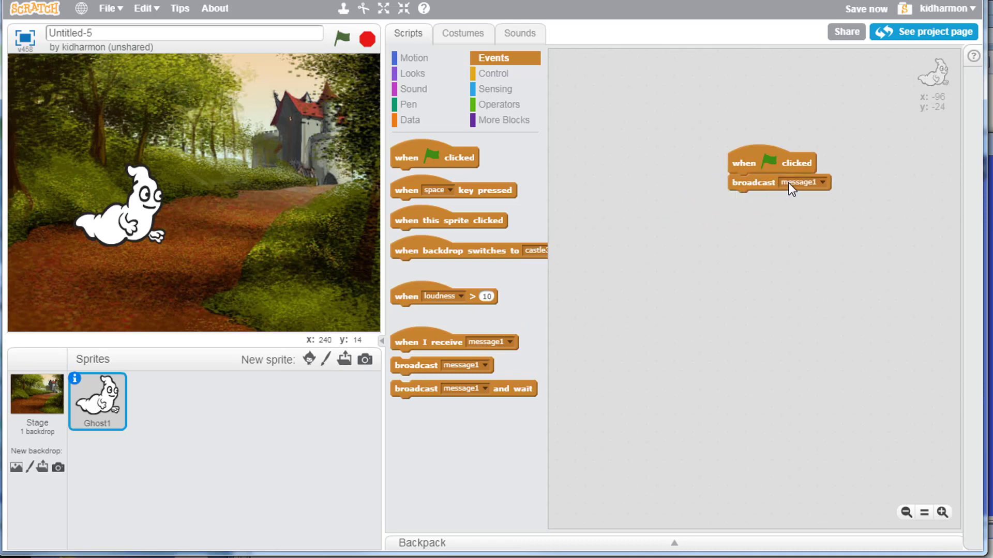
Create a new broadcast message named 'start' for that block
{"action": "left_click", "coordinate": [822, 182]}
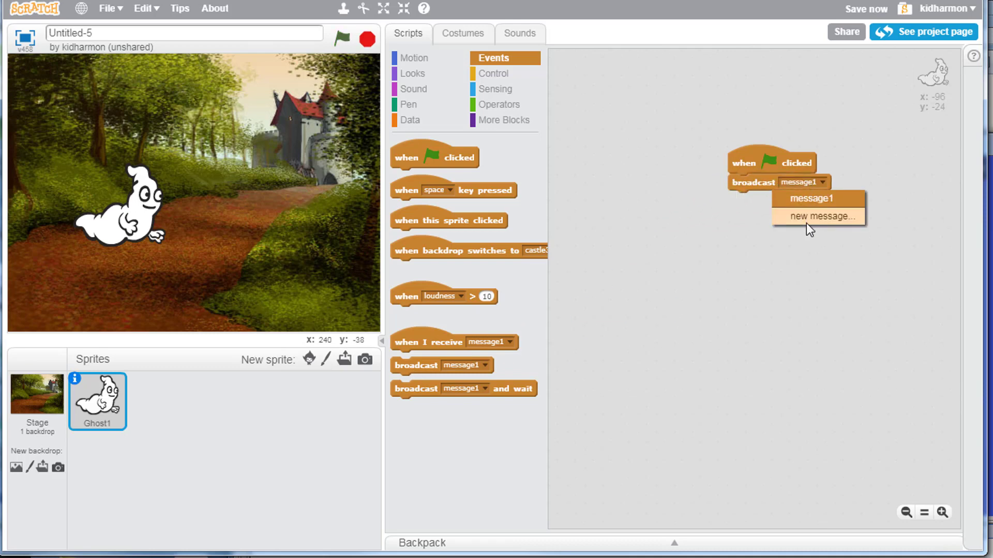
{"action": "left_click", "coordinate": [817, 216]}
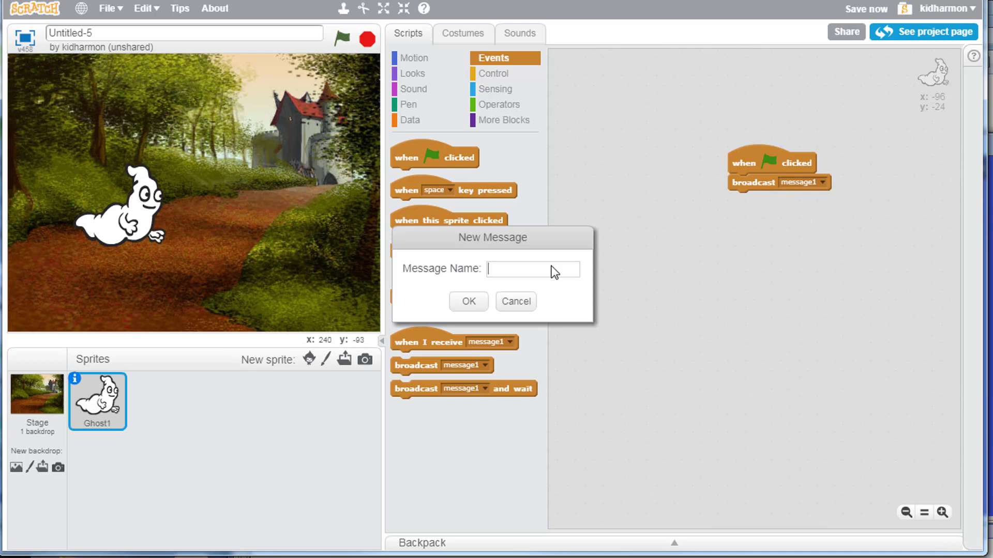
{"action": "type", "text": "start"}
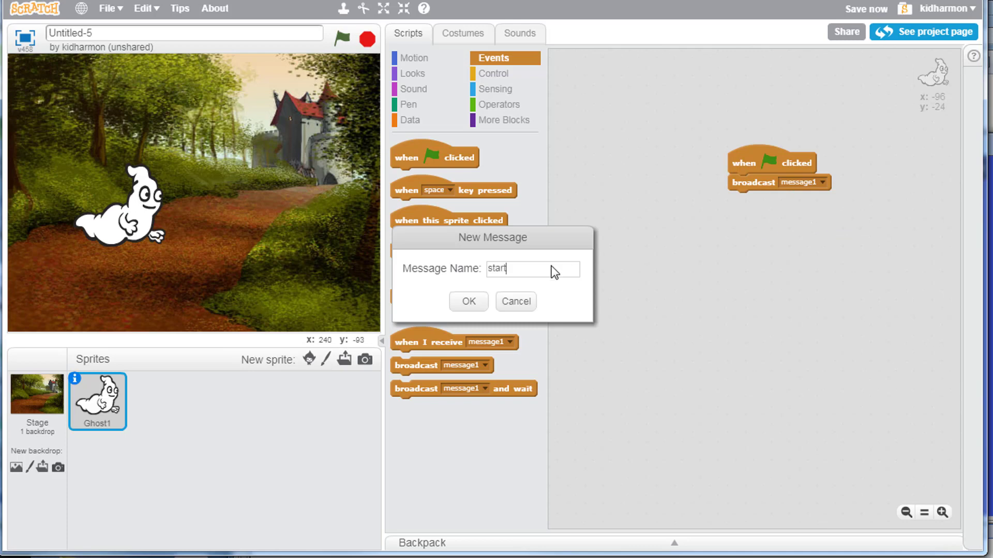
{"action": "left_click", "coordinate": [467, 301]}
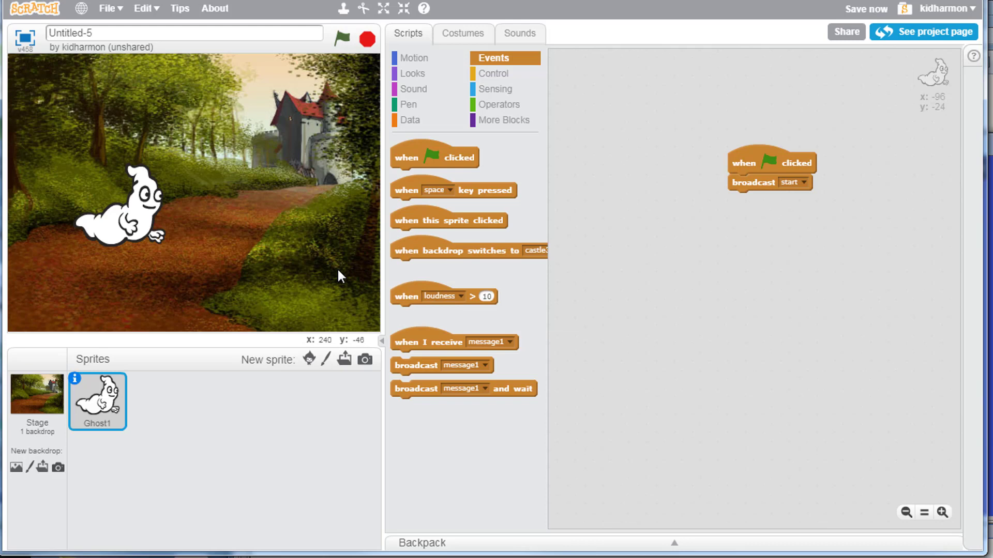
{"action": "mouse_move", "coordinate": [422, 328]}
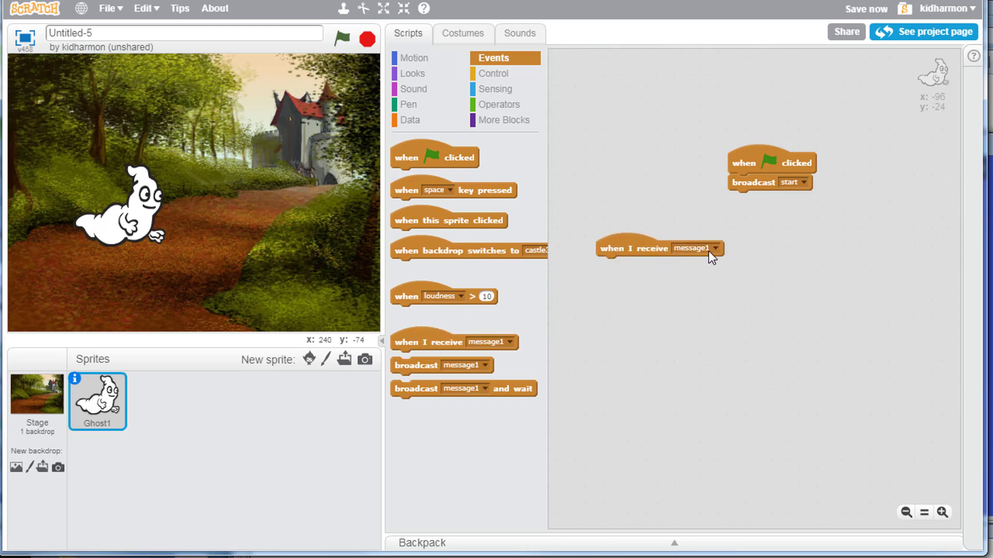
Set Ghost1's 'when I receive' hat block to the start message
{"action": "left_click", "coordinate": [716, 247]}
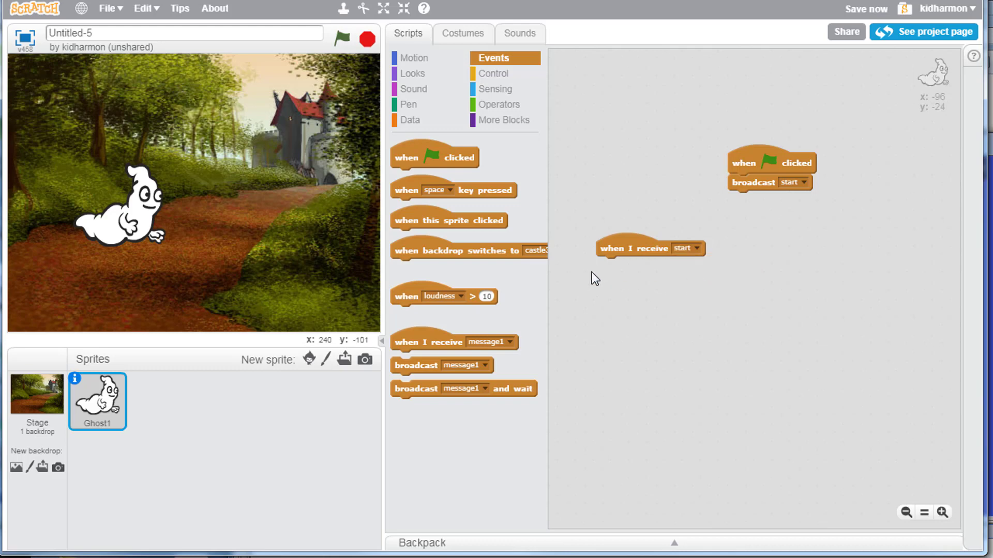
{"action": "mouse_move", "coordinate": [120, 247]}
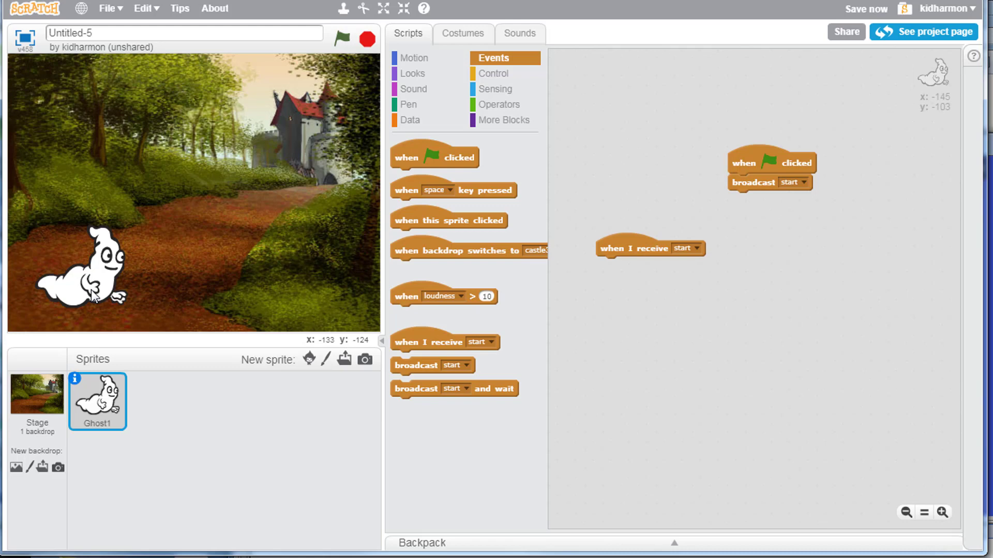
{"action": "mouse_move", "coordinate": [334, 348]}
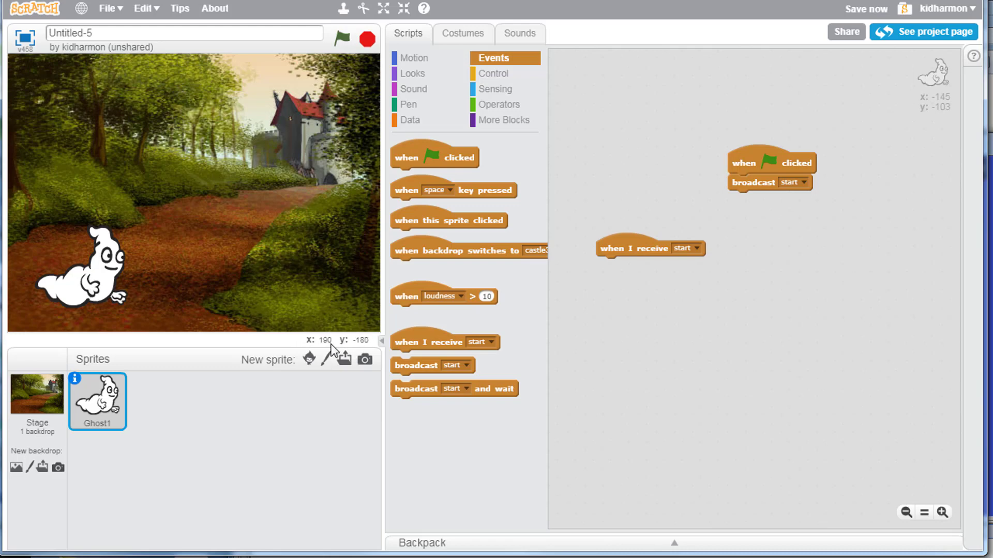
{"action": "mouse_move", "coordinate": [104, 292]}
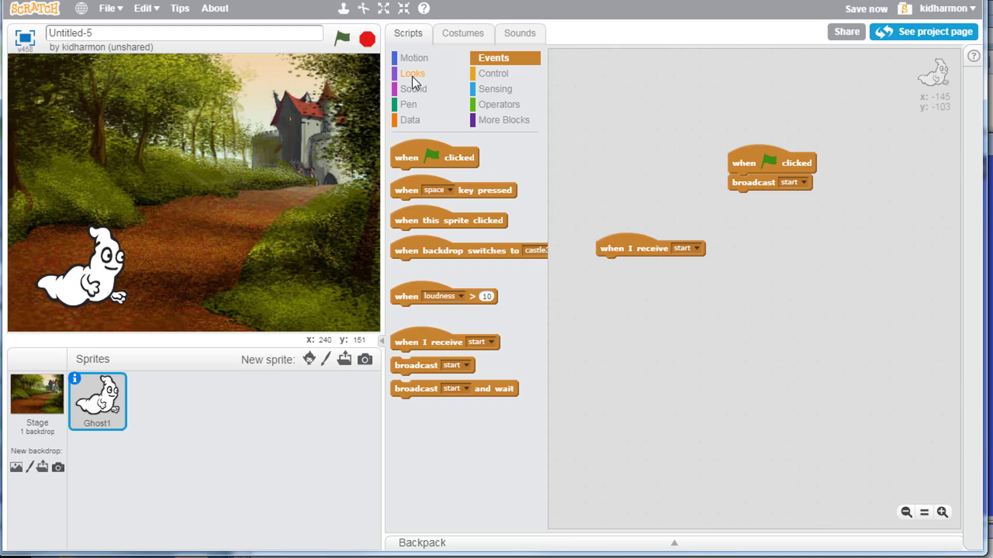
Attach a go-to x:y block under the start handler with x set to -120
{"action": "left_click", "coordinate": [416, 58]}
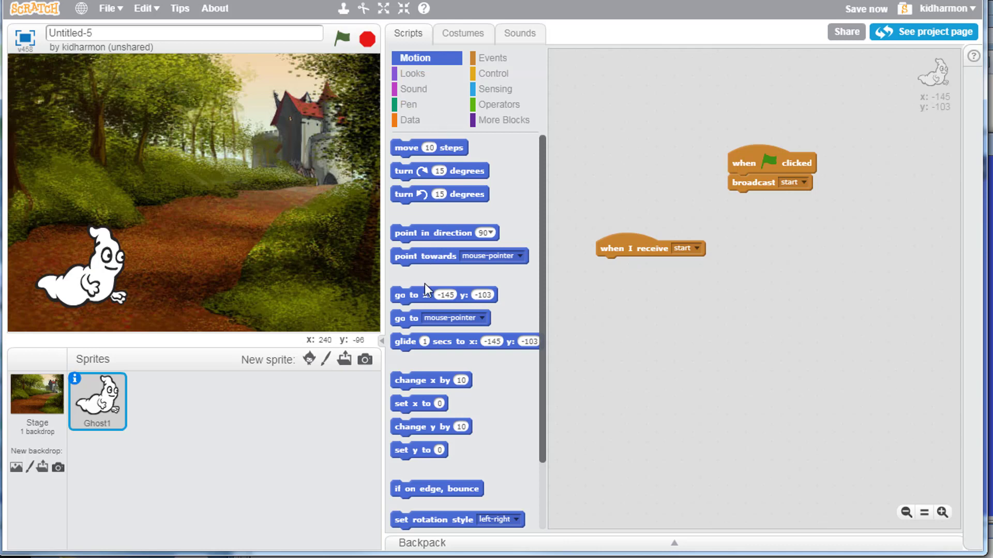
{"action": "left_click_drag", "start_coordinate": [421, 295], "coordinate": [624, 265]}
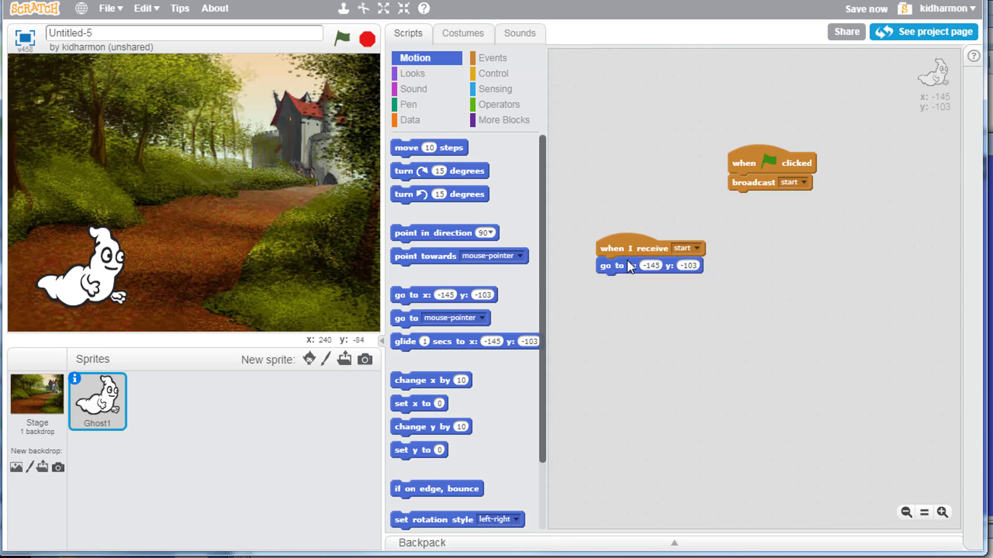
{"action": "left_click", "coordinate": [651, 266]}
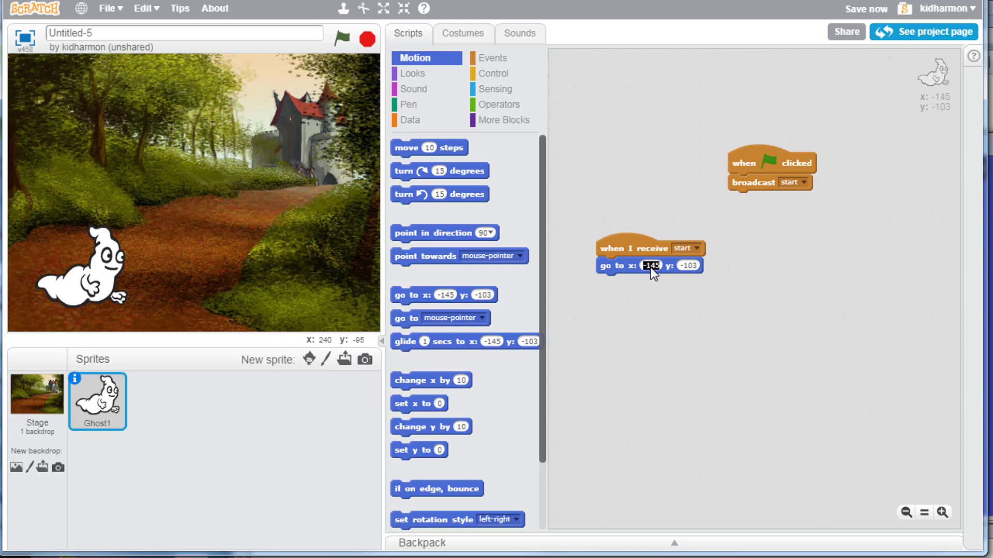
{"action": "type", "text": "-120"}
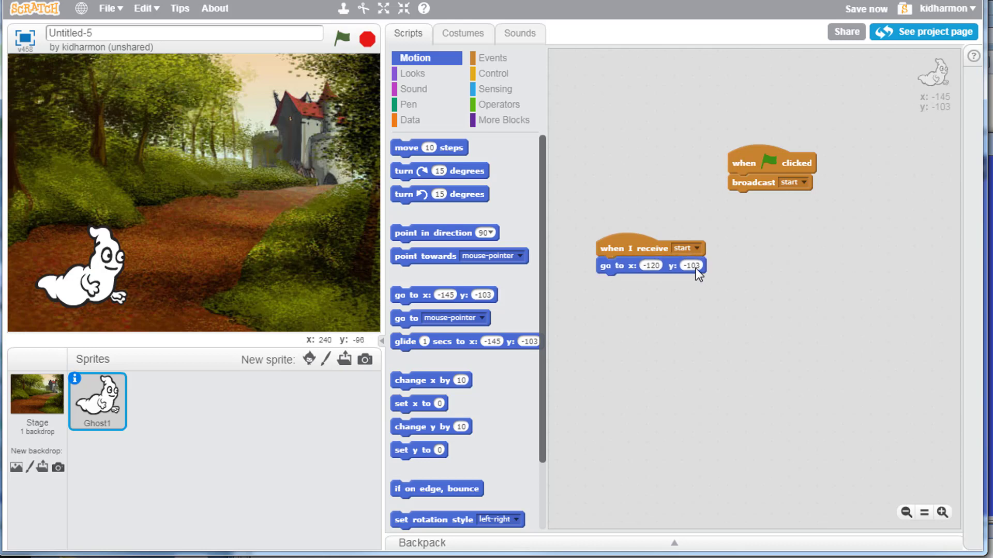
Set the go-to y to -120 and add a set-size-to-50% block beneath it
{"action": "type", "text": "-120"}
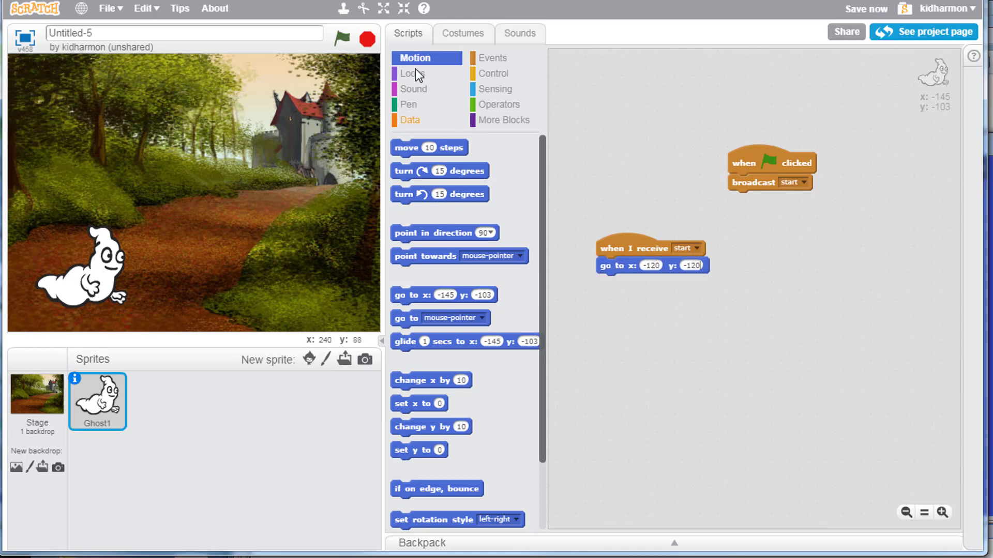
{"action": "left_click", "coordinate": [414, 74]}
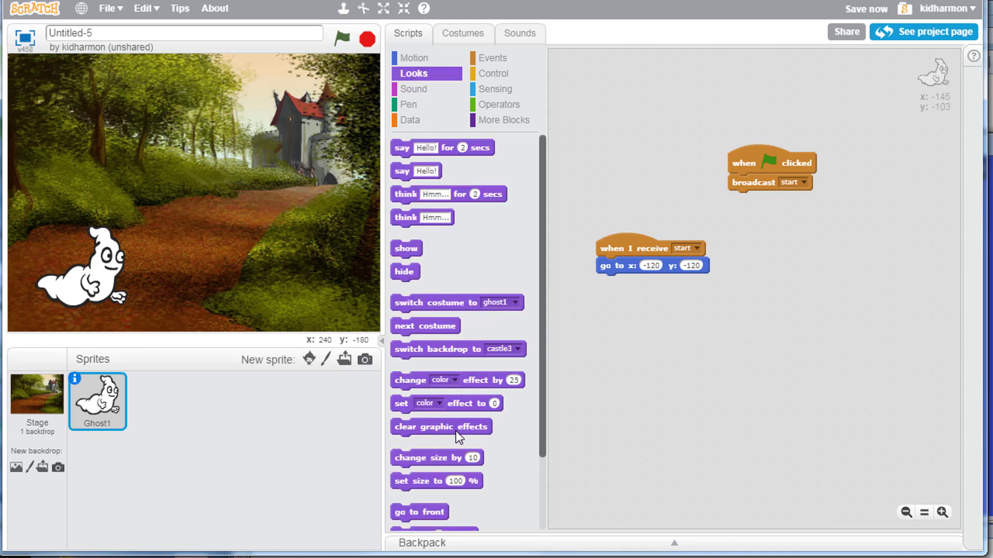
{"action": "scroll", "scroll_direction": "down", "scroll_amount": 3}
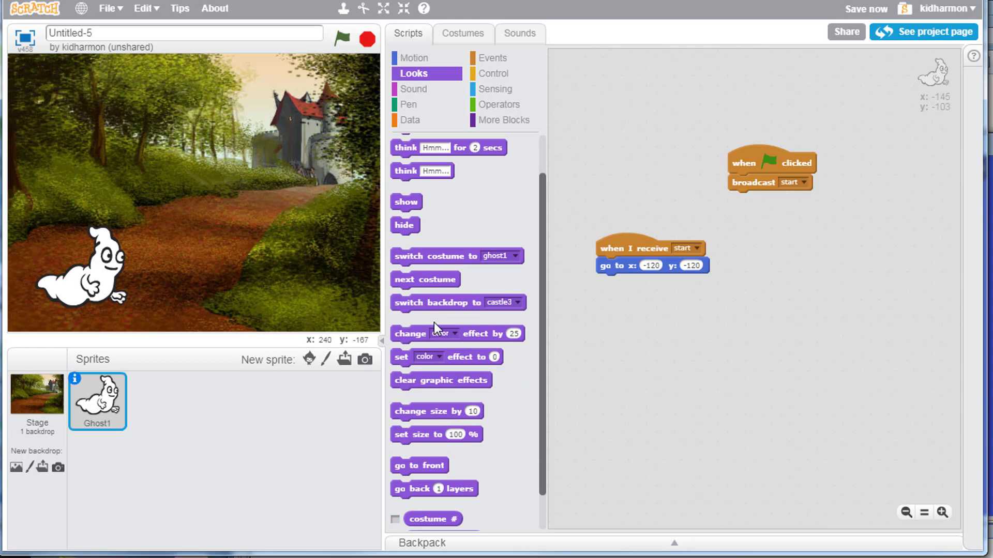
{"action": "scroll", "scroll_direction": "down", "scroll_amount": 3}
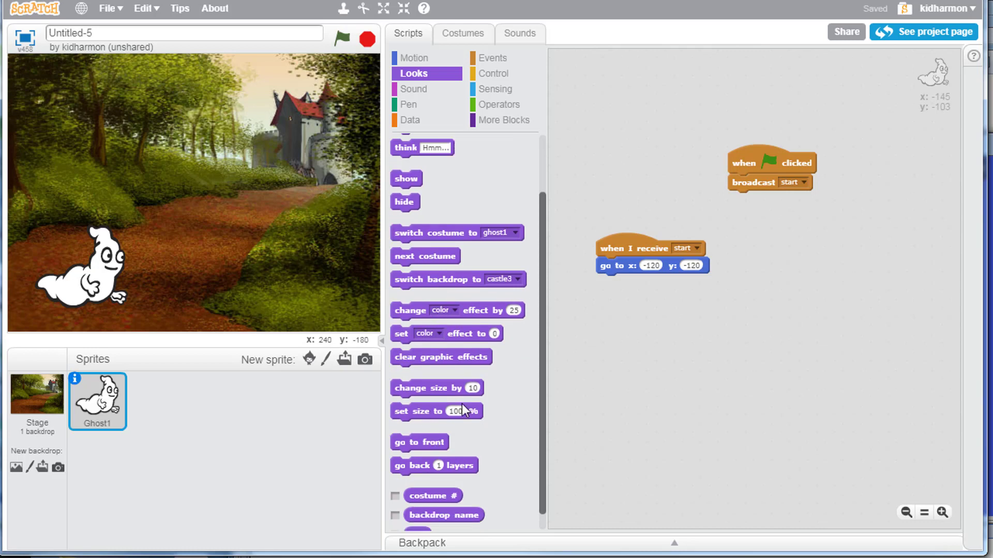
{"action": "left_click_drag", "start_coordinate": [436, 412], "coordinate": [641, 282]}
{"action": "type", "text": "50"}
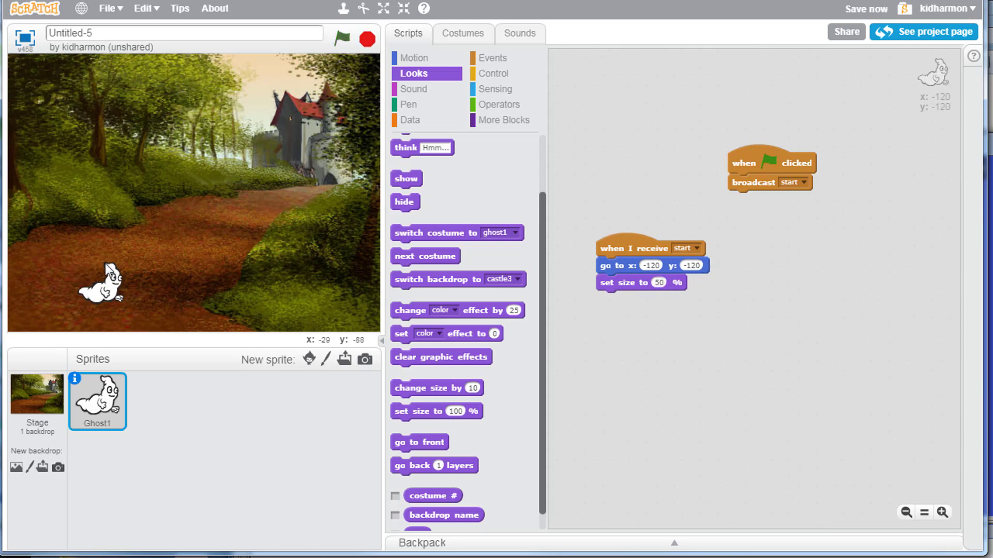
{"action": "mouse_move", "coordinate": [150, 276]}
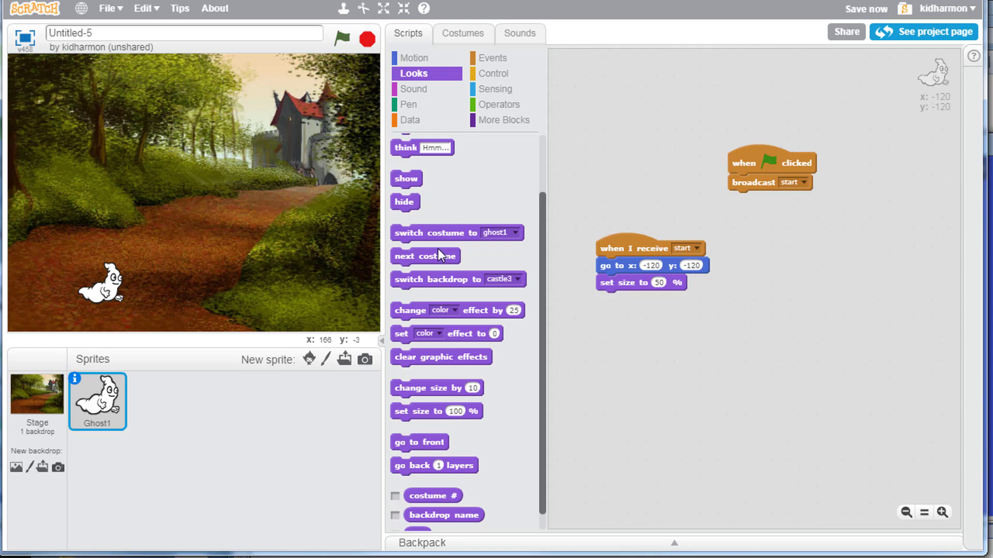
{"action": "mouse_move", "coordinate": [492, 57]}
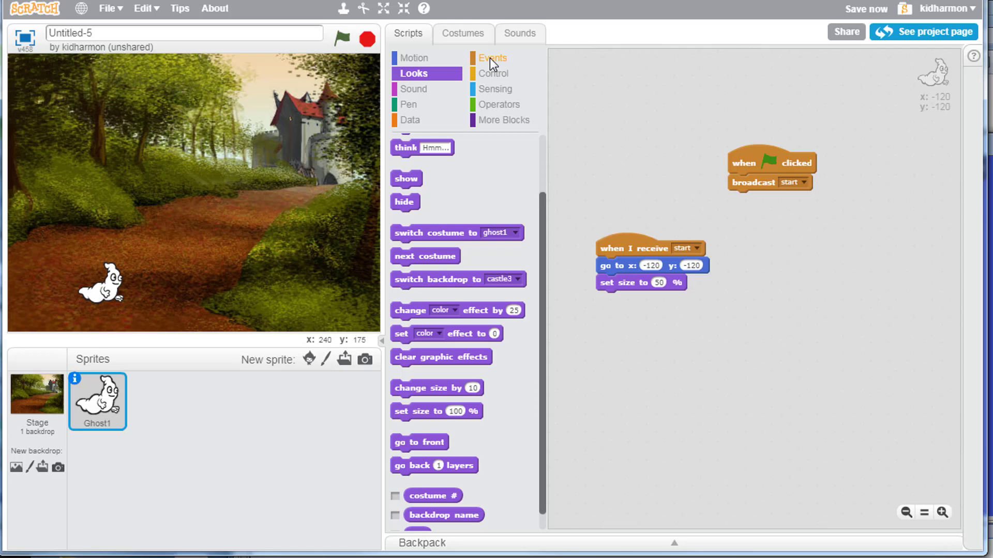
Add a forever loop after set-size with an if block nested inside it
{"action": "left_click", "coordinate": [495, 73]}
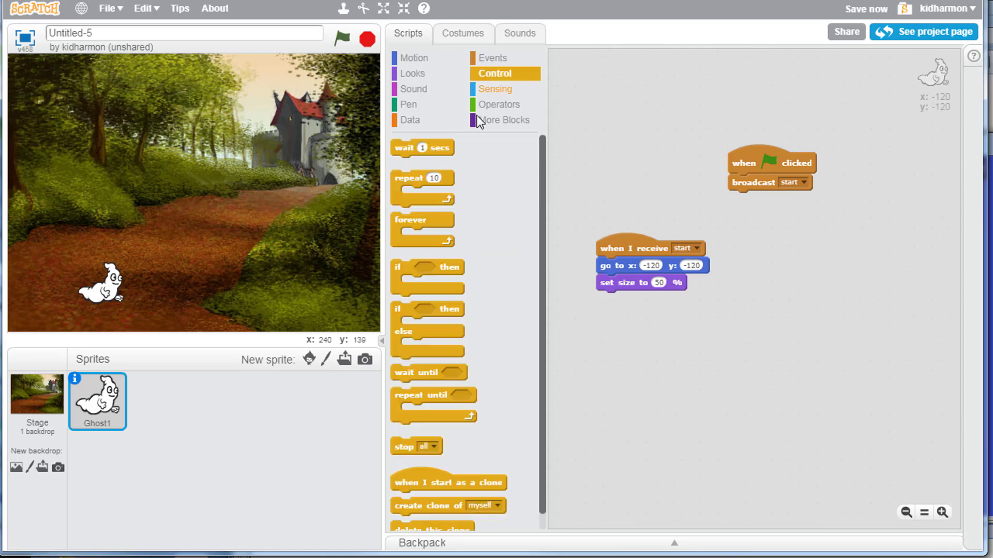
{"action": "left_click_drag", "start_coordinate": [422, 219], "coordinate": [626, 304]}
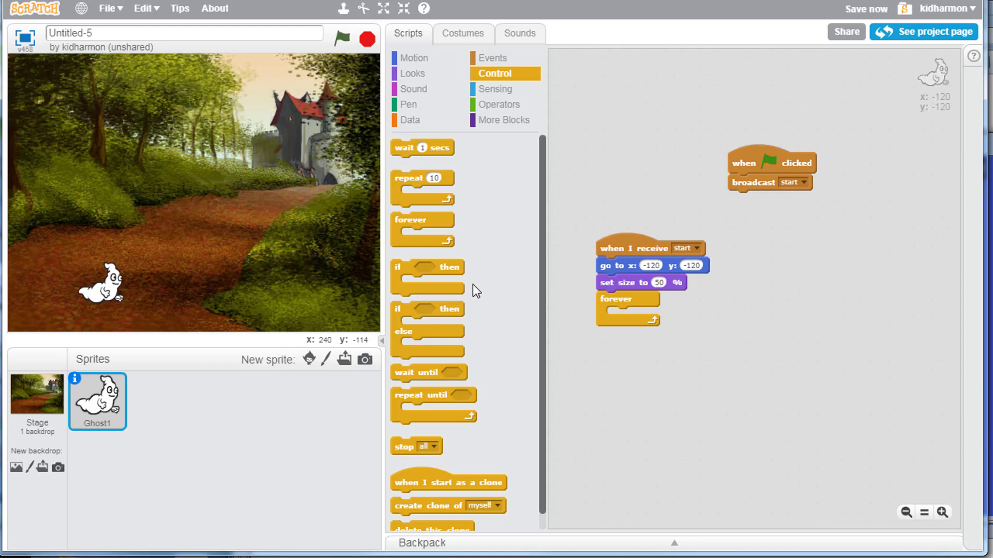
{"action": "left_click_drag", "start_coordinate": [427, 267], "coordinate": [636, 313]}
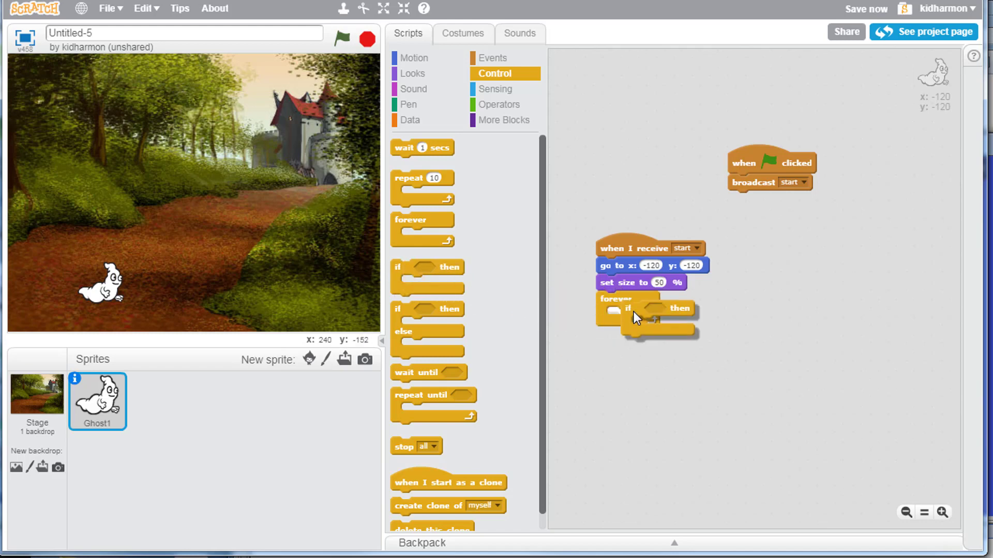
{"action": "left_click_drag", "start_coordinate": [636, 314], "coordinate": [639, 329]}
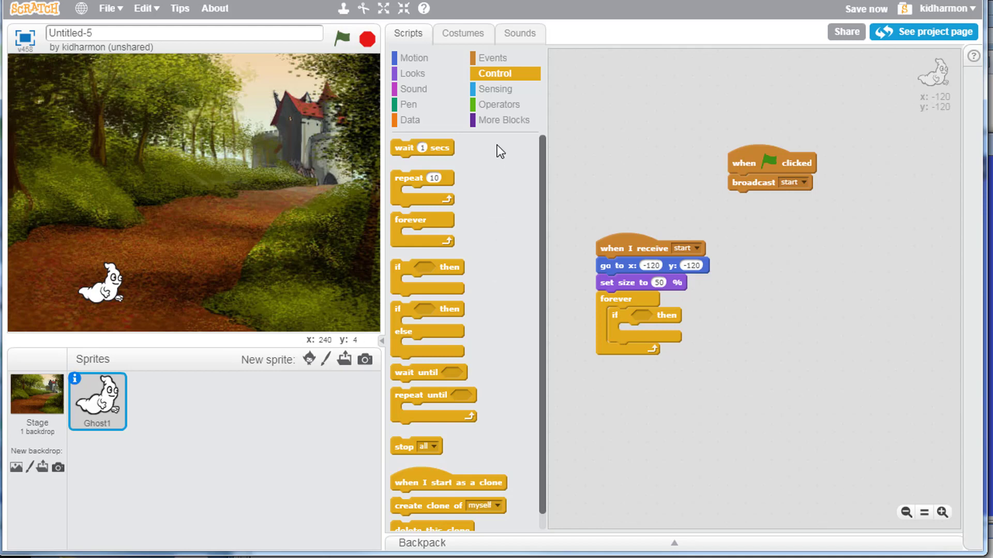
Make the if check for the right arrow key, ready for a change-x-by-5 move
{"action": "left_click", "coordinate": [496, 89]}
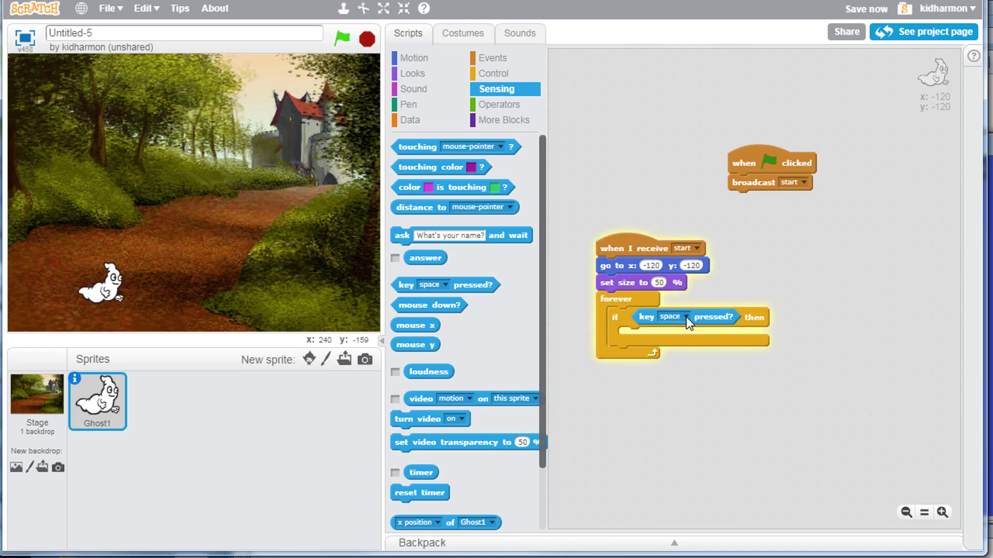
{"action": "left_click", "coordinate": [672, 318]}
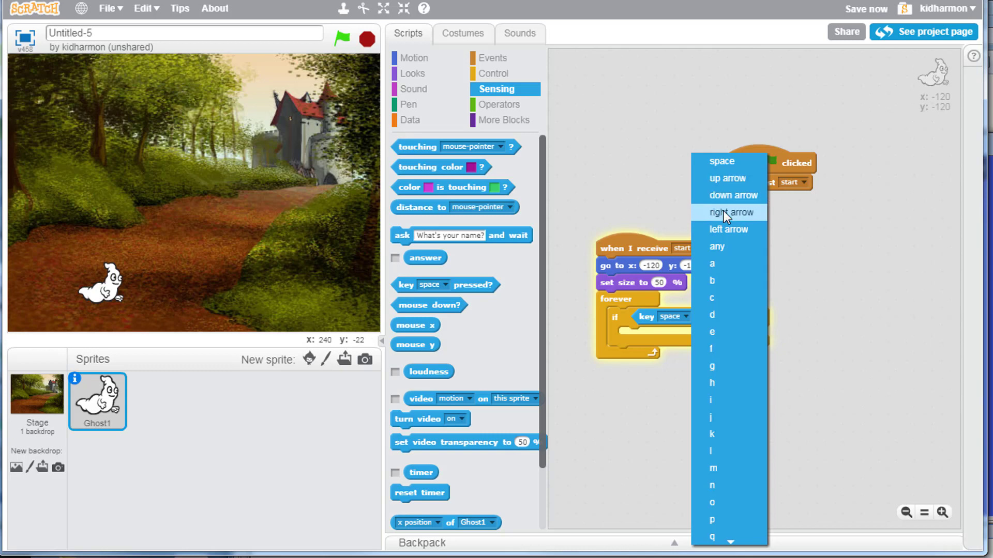
{"action": "left_click", "coordinate": [728, 212]}
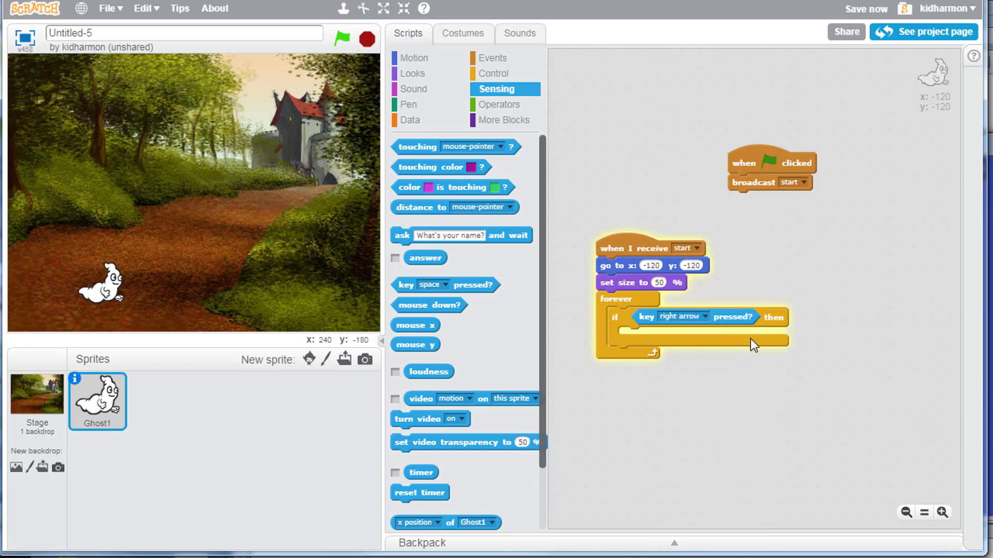
{"action": "mouse_move", "coordinate": [693, 339]}
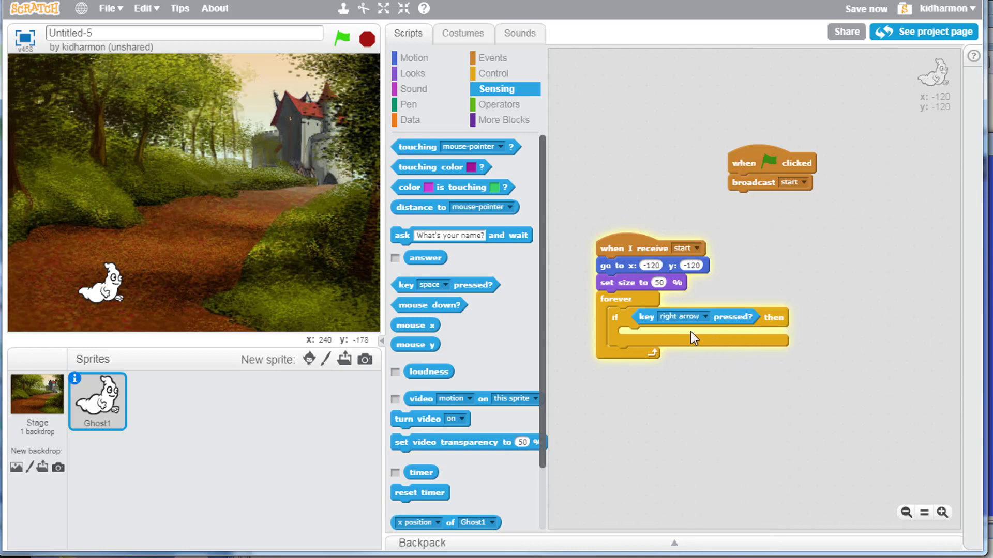
{"action": "left_click", "coordinate": [414, 58]}
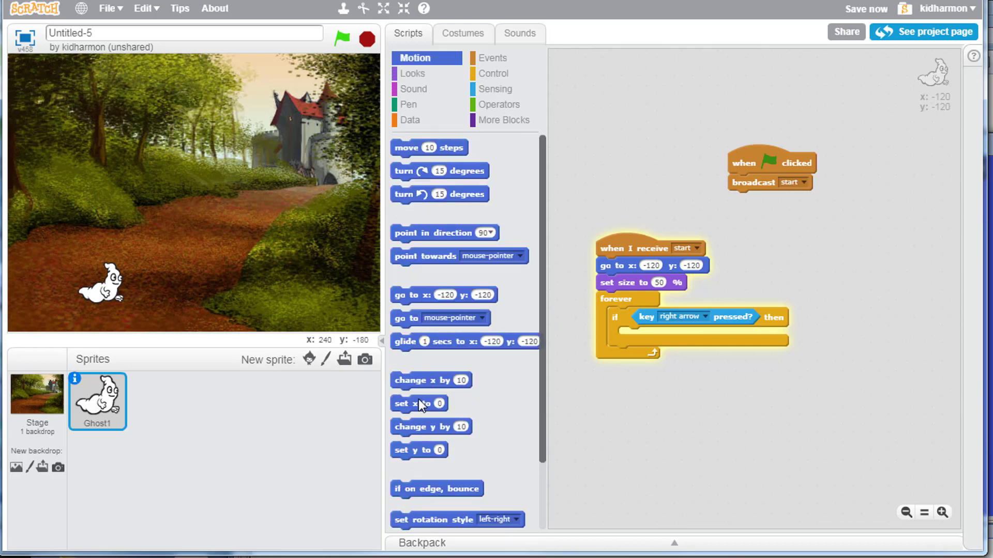
{"action": "mouse_move", "coordinate": [433, 385]}
{"action": "type", "text": "5"}
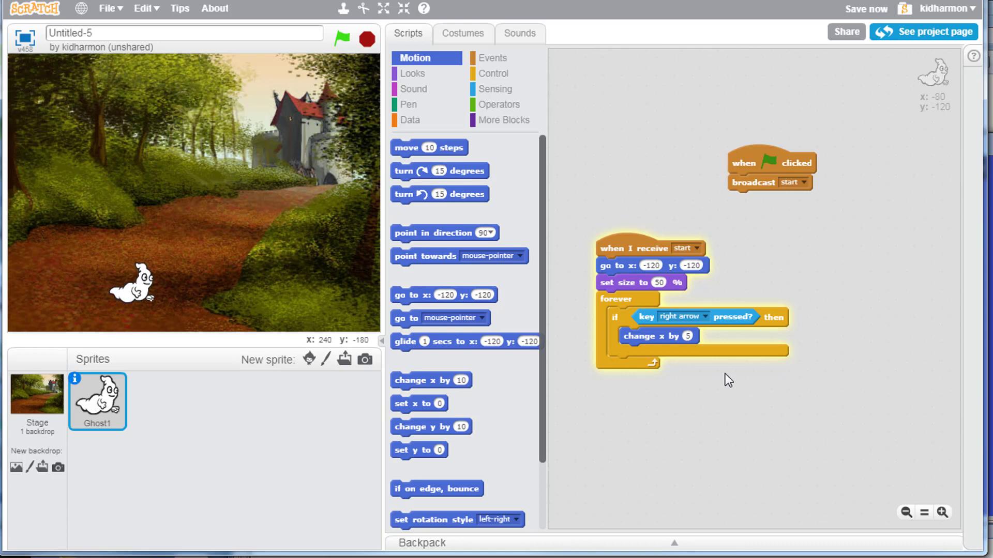
Test the right-arrow move, then duplicate the if block for a left-arrow check
{"action": "key", "text": "right"}
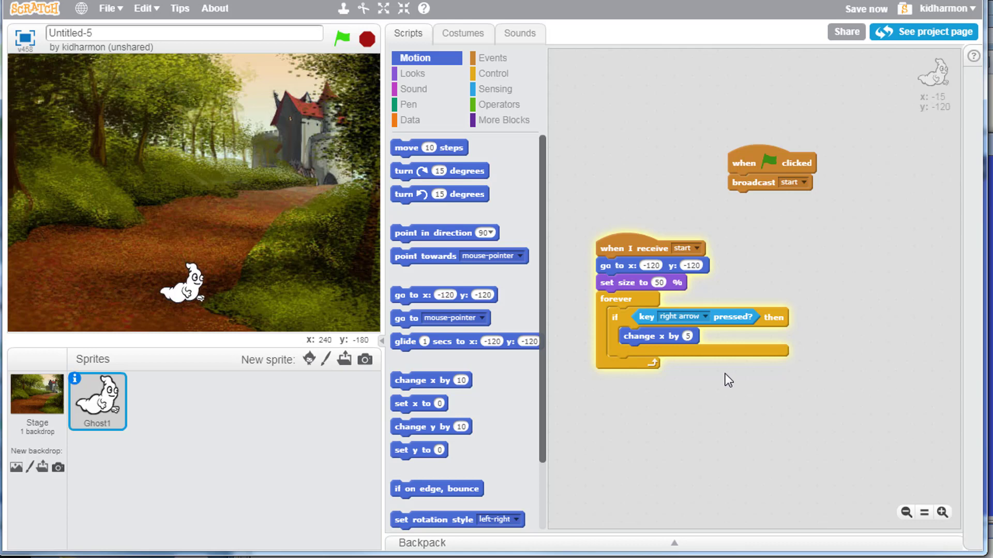
{"action": "right_click", "coordinate": [659, 361]}
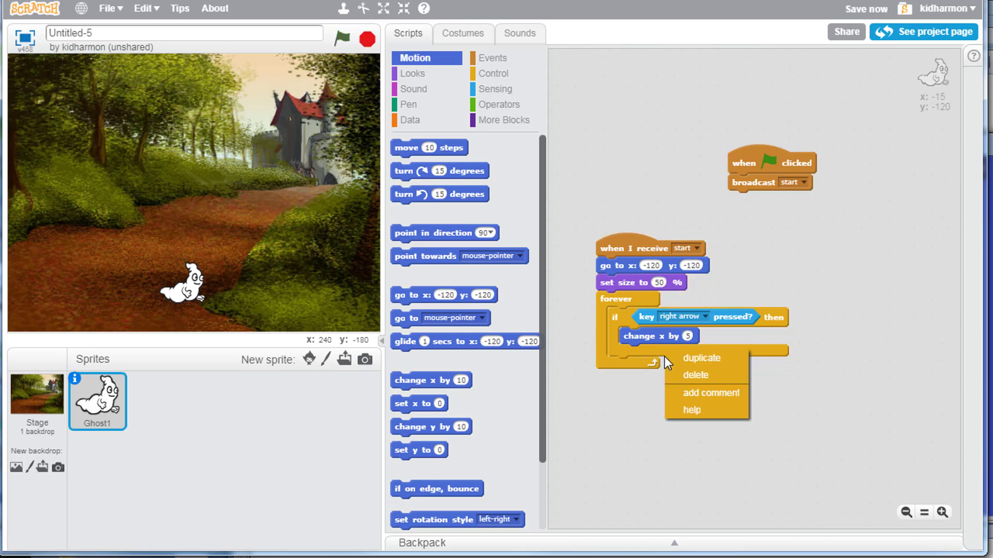
{"action": "left_click", "coordinate": [701, 358]}
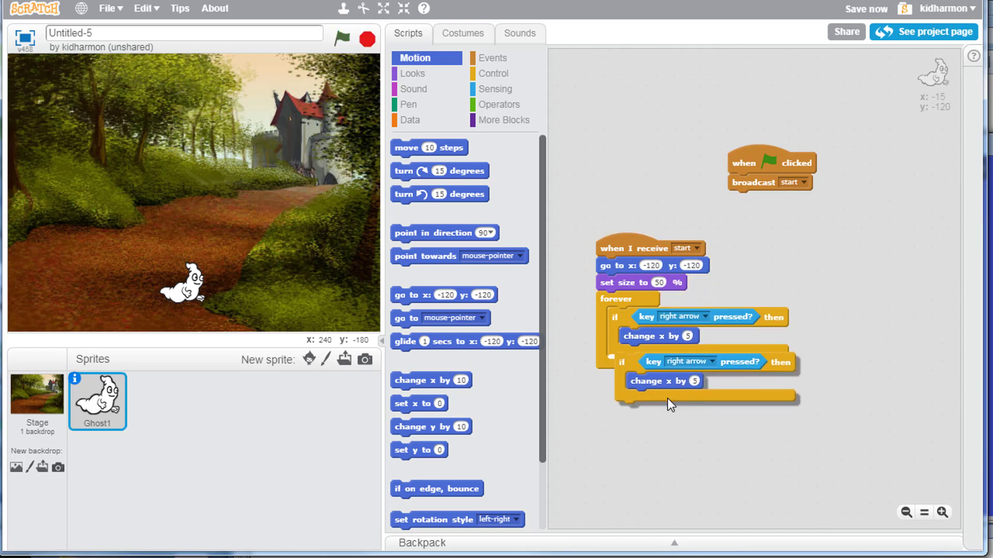
{"action": "left_click", "coordinate": [340, 38]}
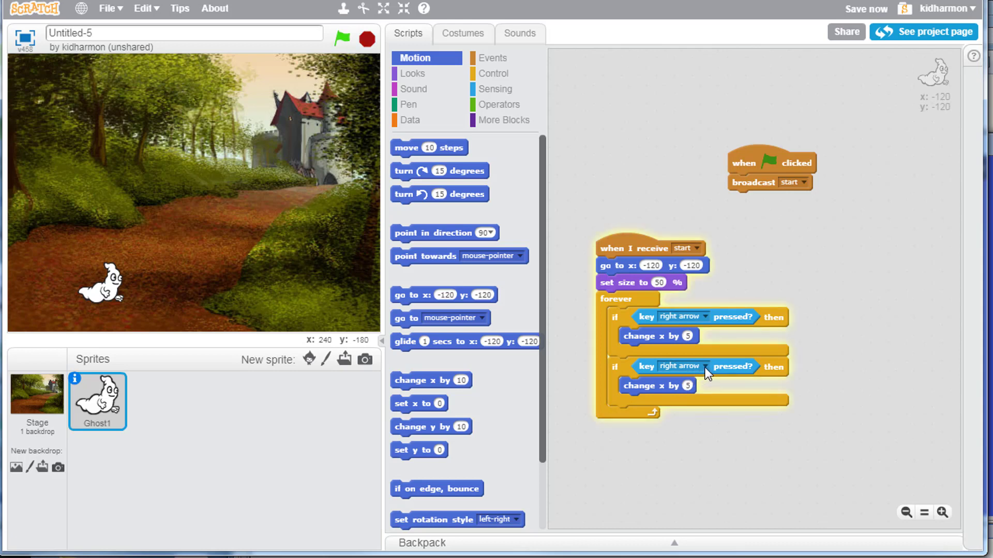
{"action": "left_click", "coordinate": [703, 367]}
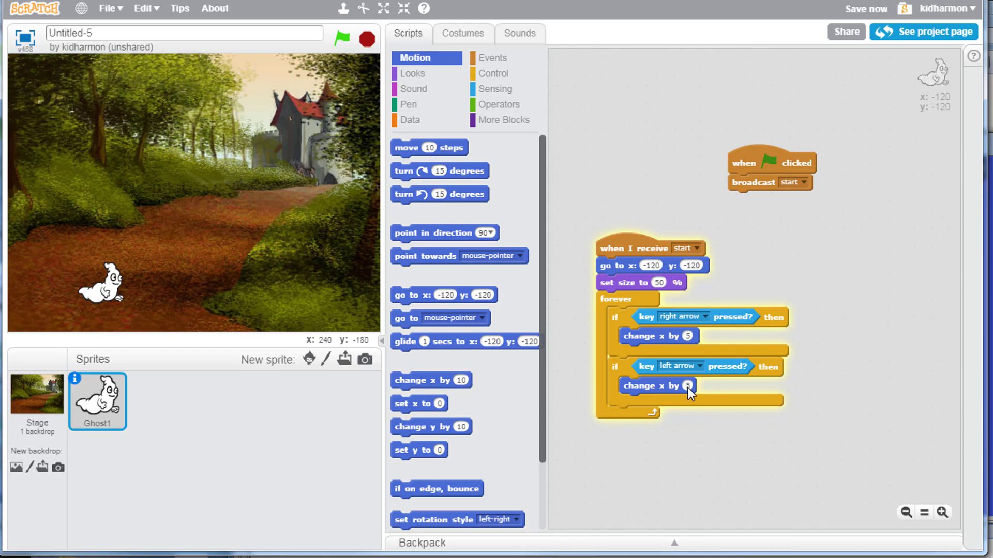
{"action": "mouse_move", "coordinate": [704, 399]}
{"action": "type", "text": "-5"}
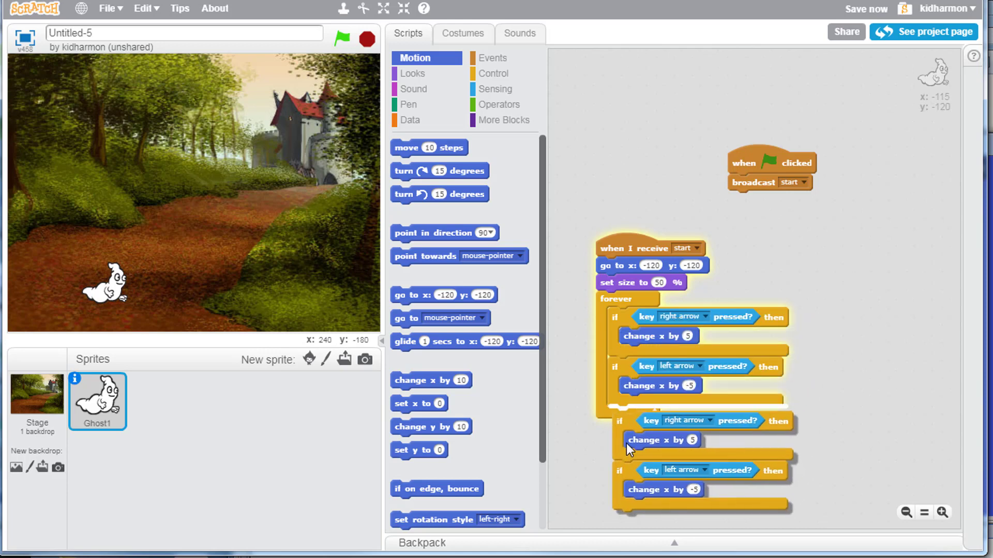
Attach the copied checks and give the up-arrow check a change-y-by-5 move
{"action": "left_click", "coordinate": [701, 416]}
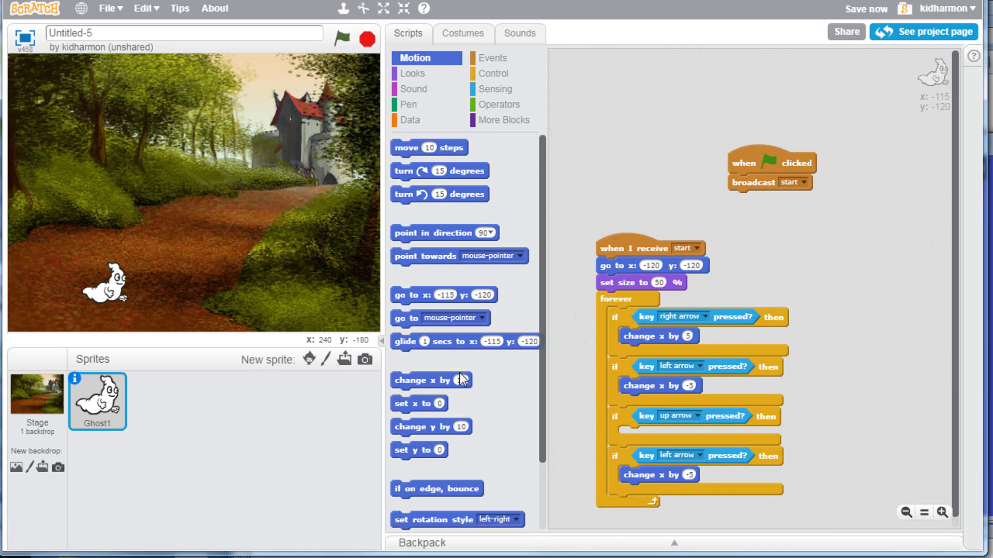
{"action": "scroll", "scroll_direction": "down", "scroll_amount": 3}
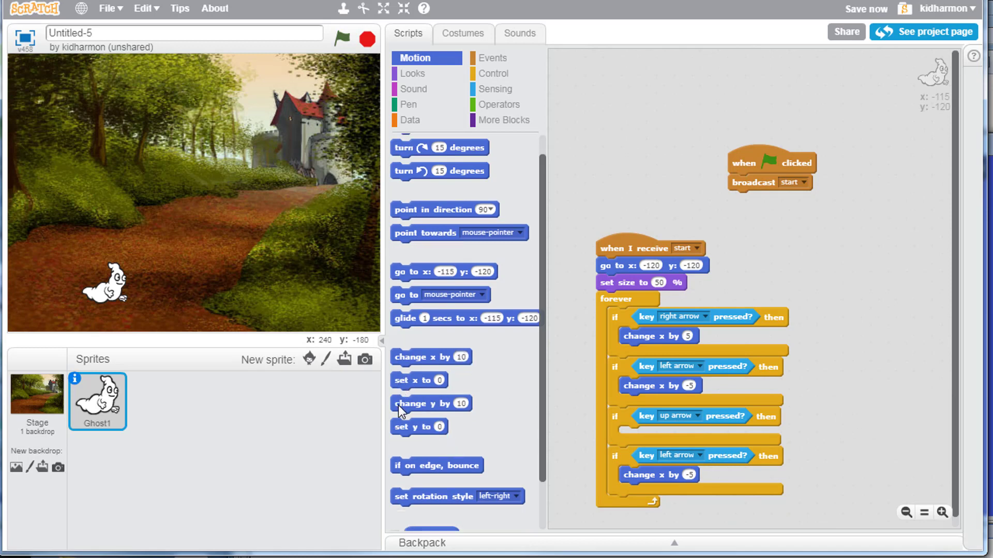
{"action": "left_click_drag", "start_coordinate": [430, 403], "coordinate": [656, 435]}
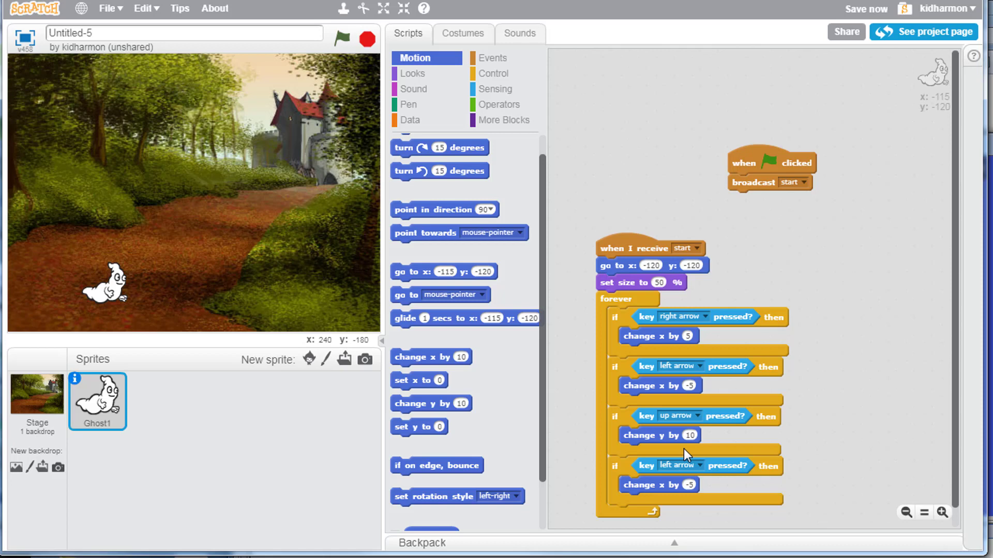
{"action": "left_click", "coordinate": [689, 435]}
{"action": "type", "text": "5"}
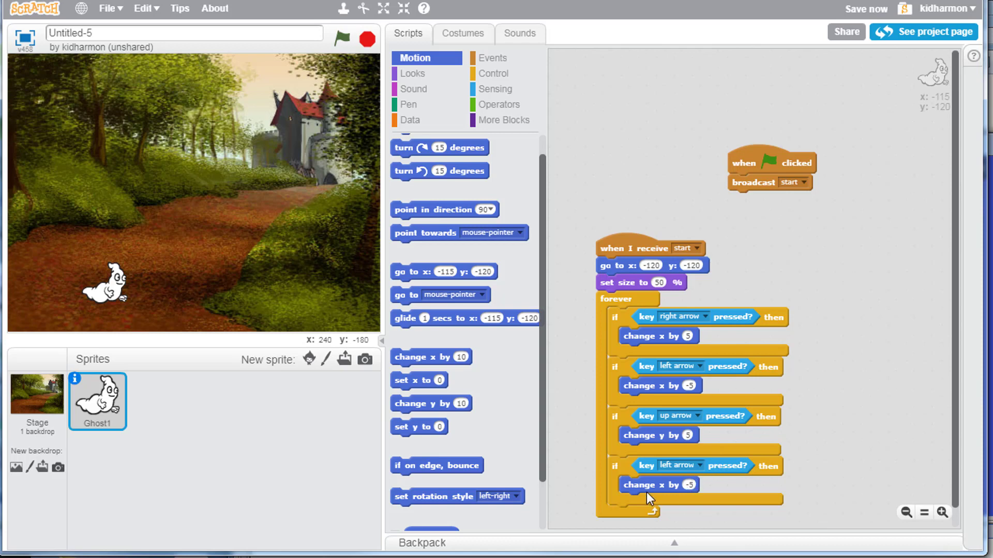
Set the last check to down arrow and remove its stray horizontal move block
{"action": "left_click", "coordinate": [700, 416]}
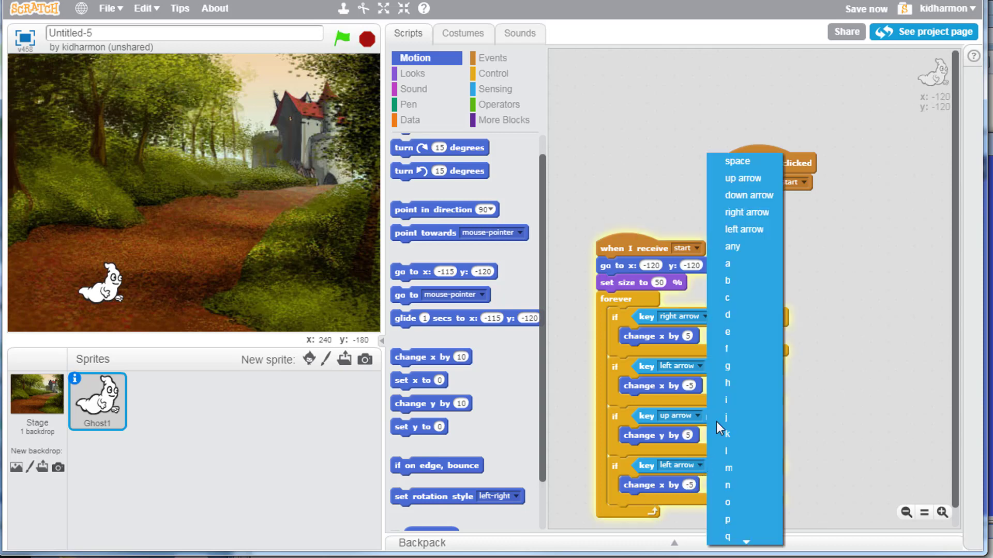
{"action": "mouse_move", "coordinate": [744, 196]}
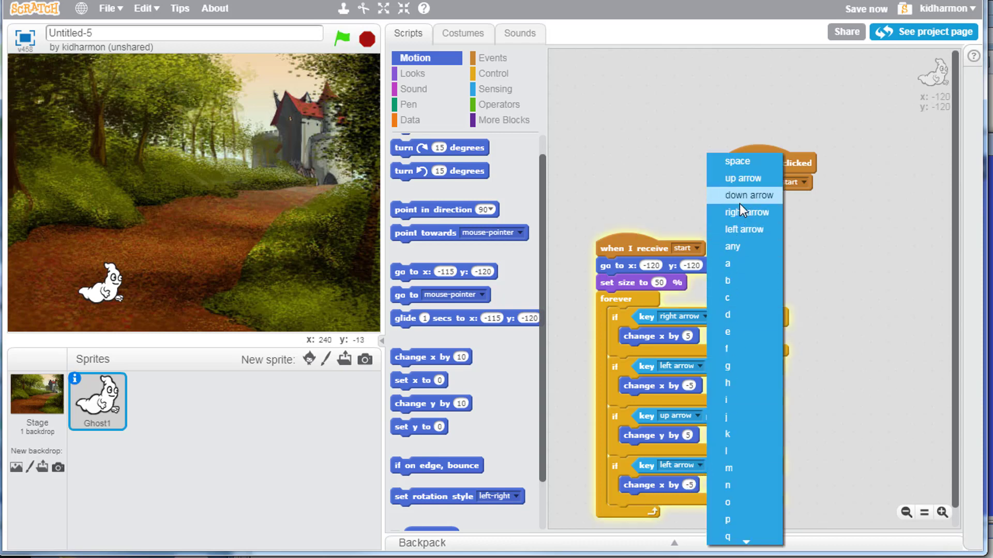
{"action": "left_click", "coordinate": [748, 196]}
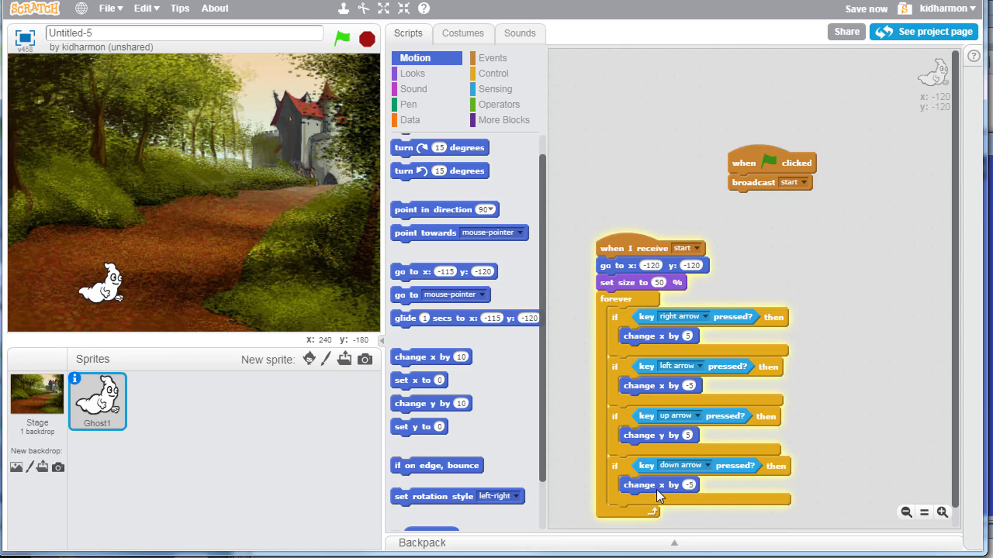
{"action": "left_click_drag", "start_coordinate": [658, 485], "coordinate": [870, 435]}
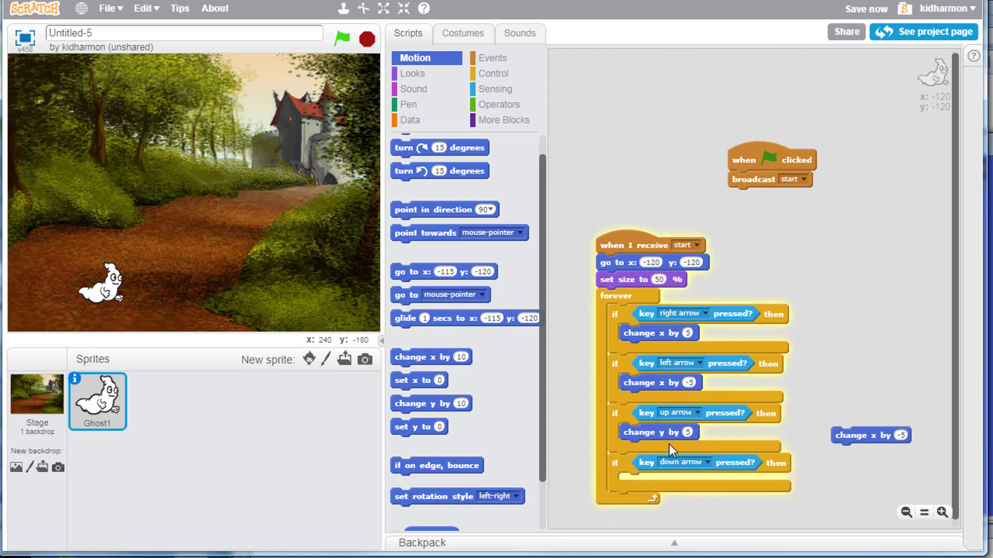
{"action": "right_click", "coordinate": [659, 432]}
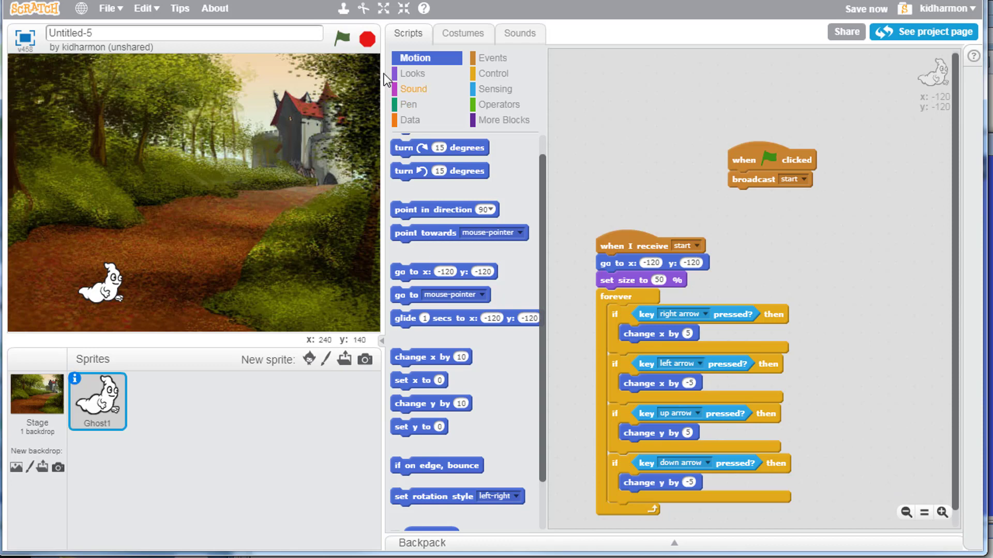
Run the game with the green flag and steer the ghost up the path with the arrow keys
{"action": "left_click", "coordinate": [340, 38]}
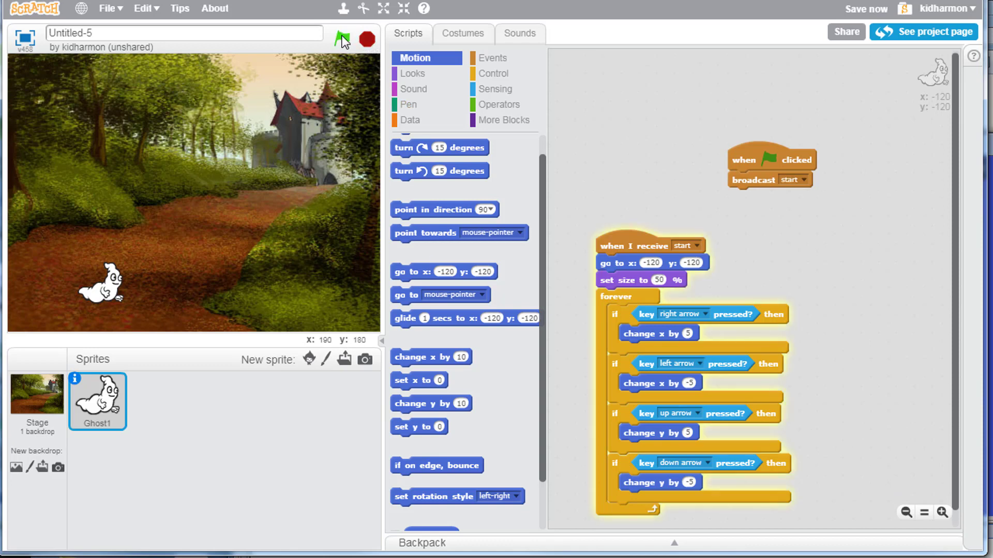
{"action": "left_click", "coordinate": [340, 40]}
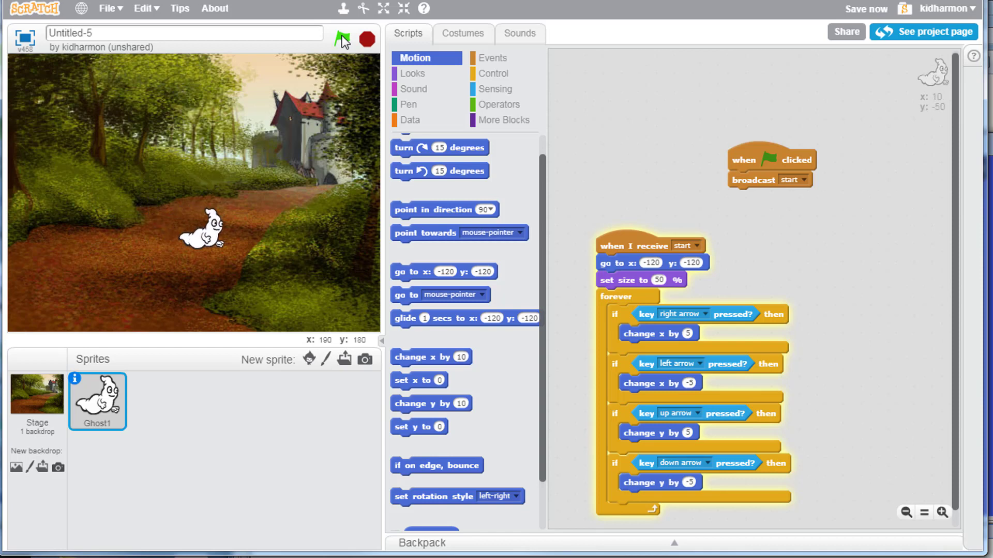
{"action": "left_click", "coordinate": [412, 74]}
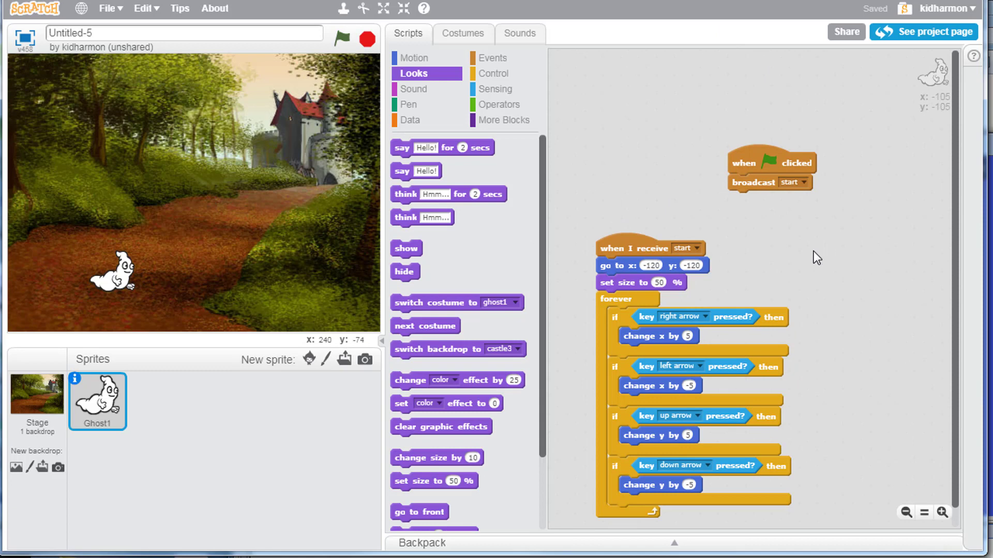
{"action": "left_click", "coordinate": [495, 74]}
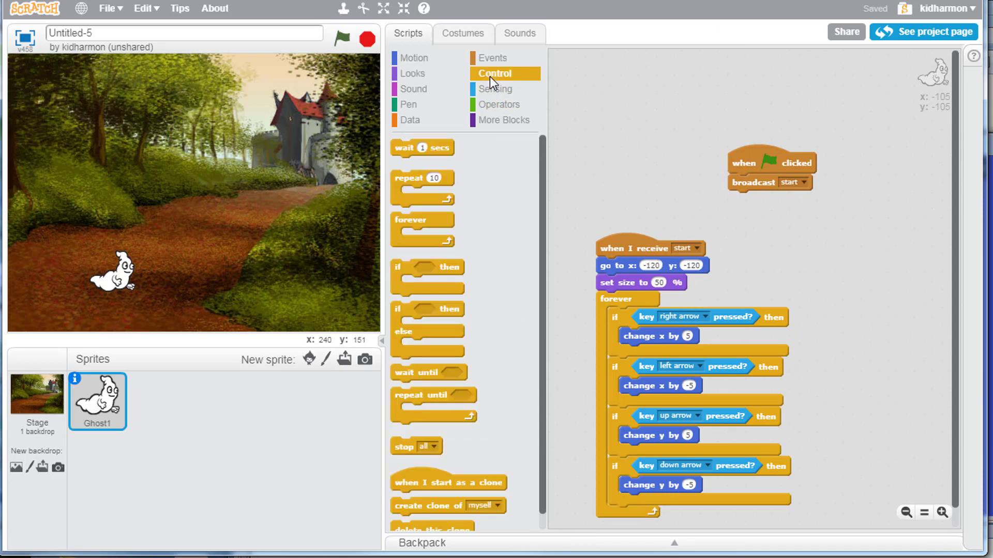
Build a 'when I receive start' forever loop that says 'I must stay on the path' for 2 secs when white touches dark green
{"action": "left_click", "coordinate": [492, 57]}
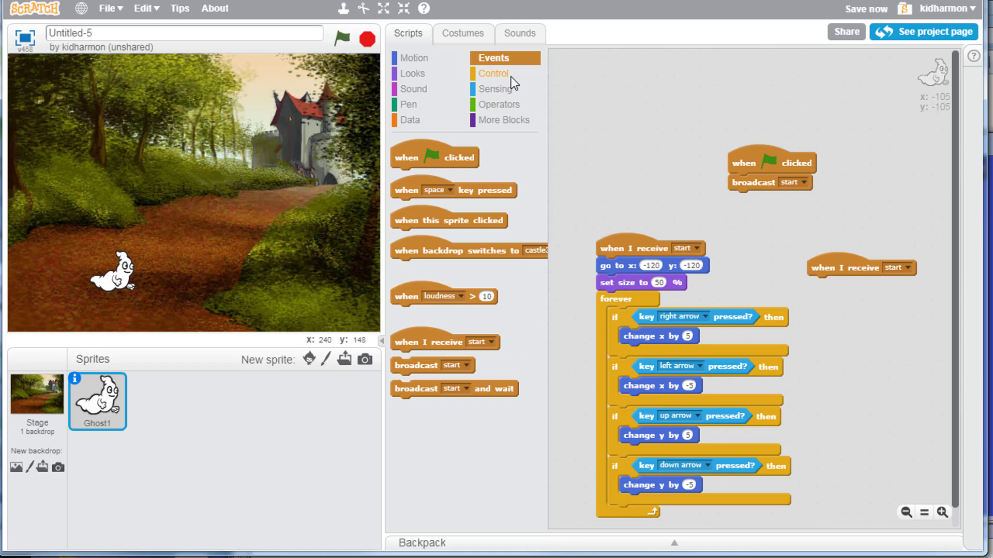
{"action": "left_click", "coordinate": [493, 73]}
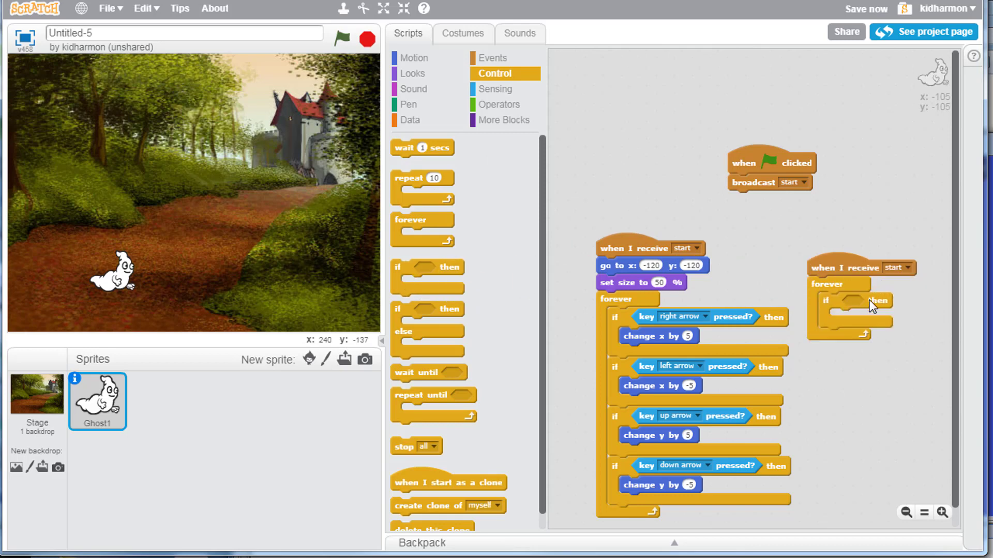
{"action": "mouse_move", "coordinate": [329, 288]}
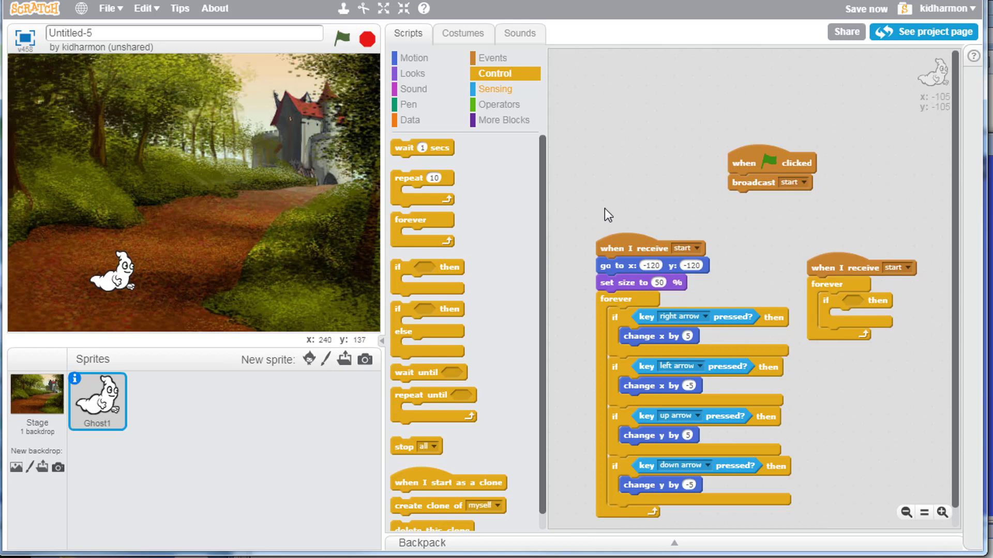
{"action": "left_click", "coordinate": [494, 89]}
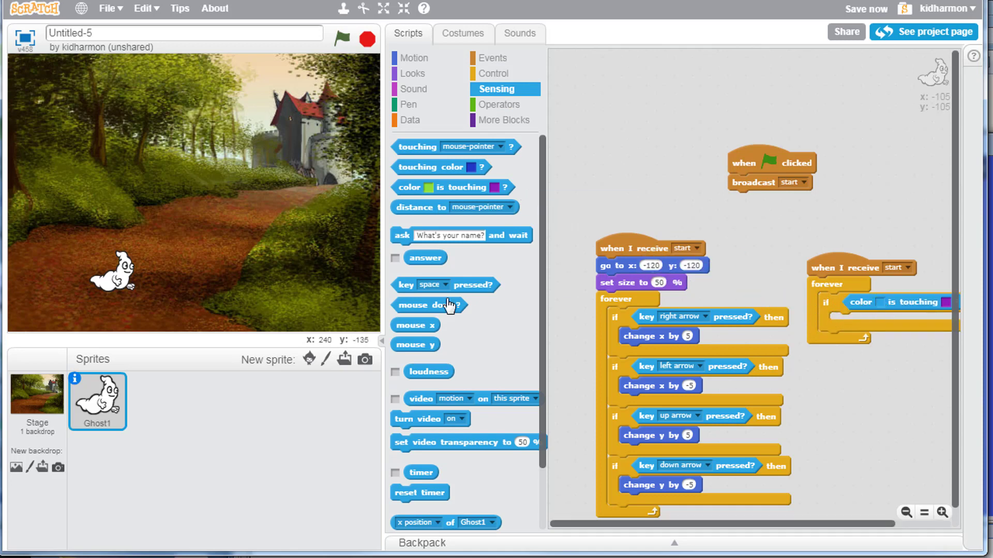
{"action": "mouse_move", "coordinate": [711, 290]}
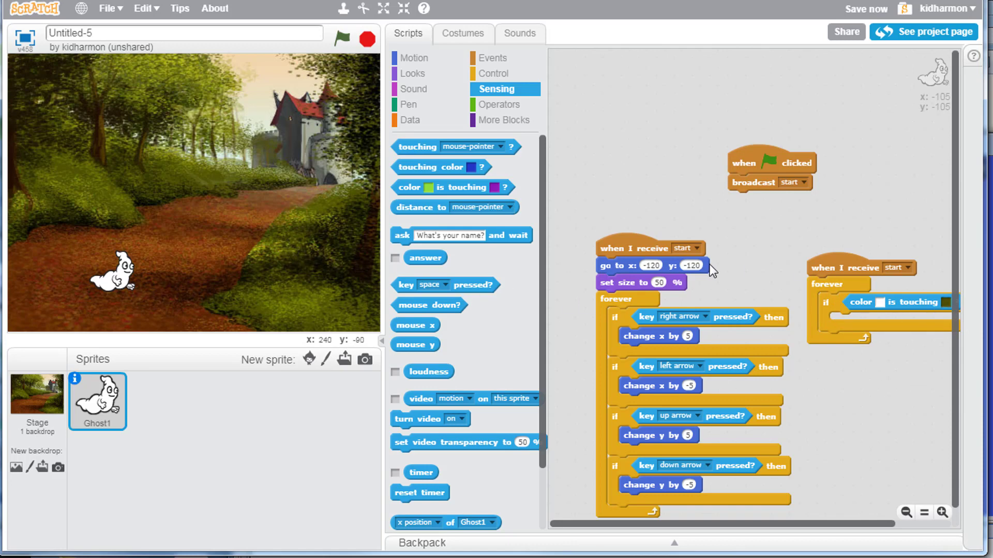
{"action": "mouse_move", "coordinate": [441, 102]}
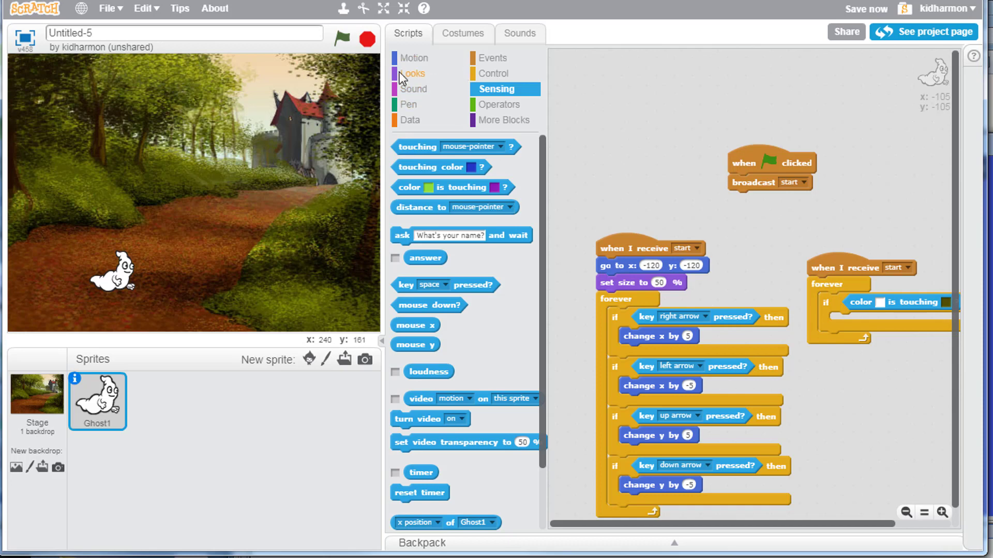
{"action": "left_click", "coordinate": [413, 73]}
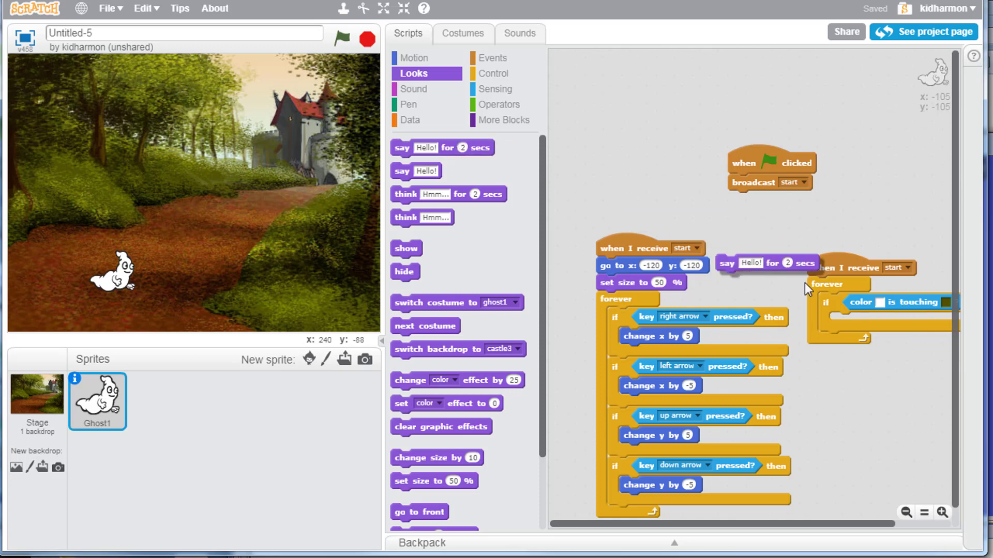
{"action": "left_click_drag", "start_coordinate": [766, 263], "coordinate": [880, 322]}
{"action": "type", "text": "I must stay on the path"}
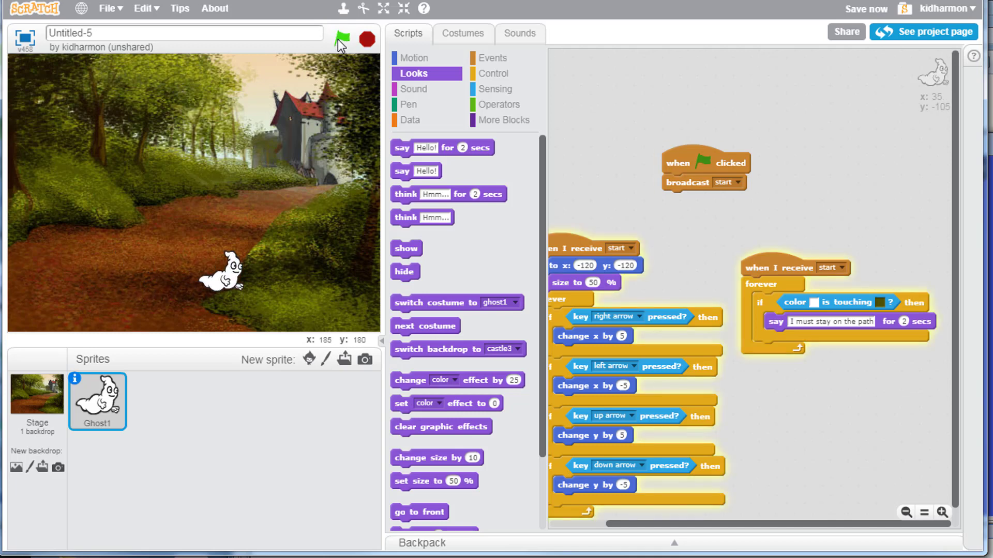
Run the game to test the path warning before editing the stage's castle3 backdrop
{"action": "left_click", "coordinate": [340, 40]}
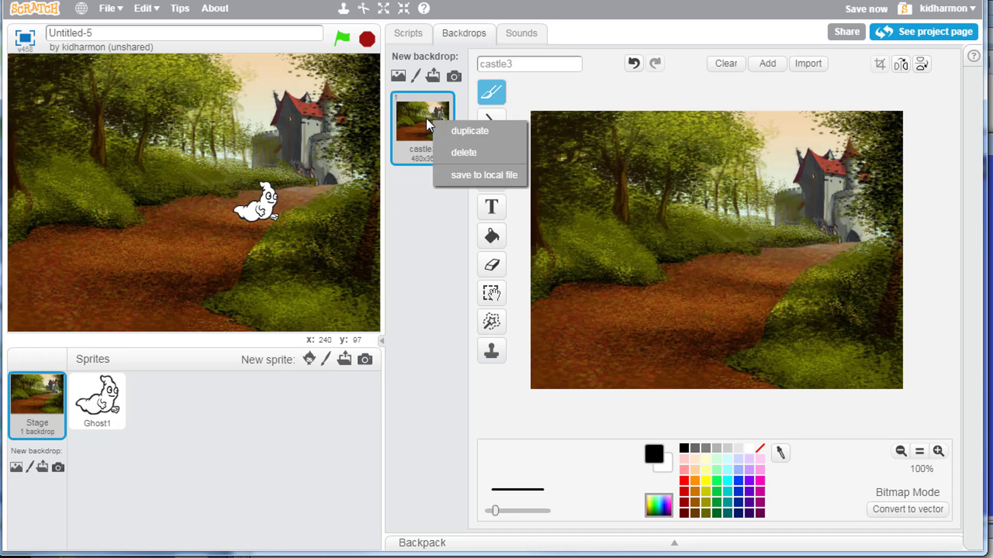
Duplicate castle3 into castle2 and add 'Trick or Treat!' text near the top of the backdrop
{"action": "left_click", "coordinate": [470, 131]}
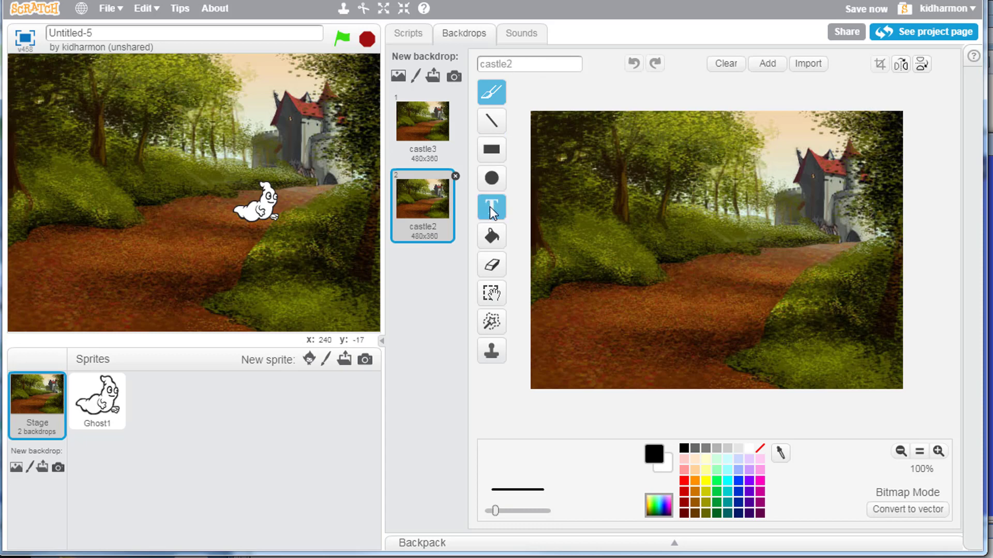
{"action": "left_click", "coordinate": [490, 207]}
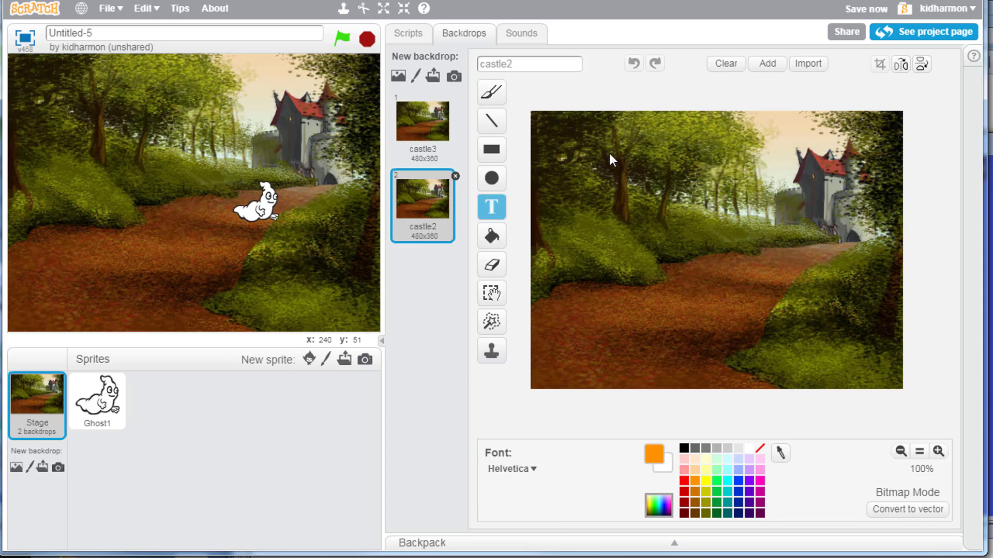
{"action": "left_click", "coordinate": [588, 134]}
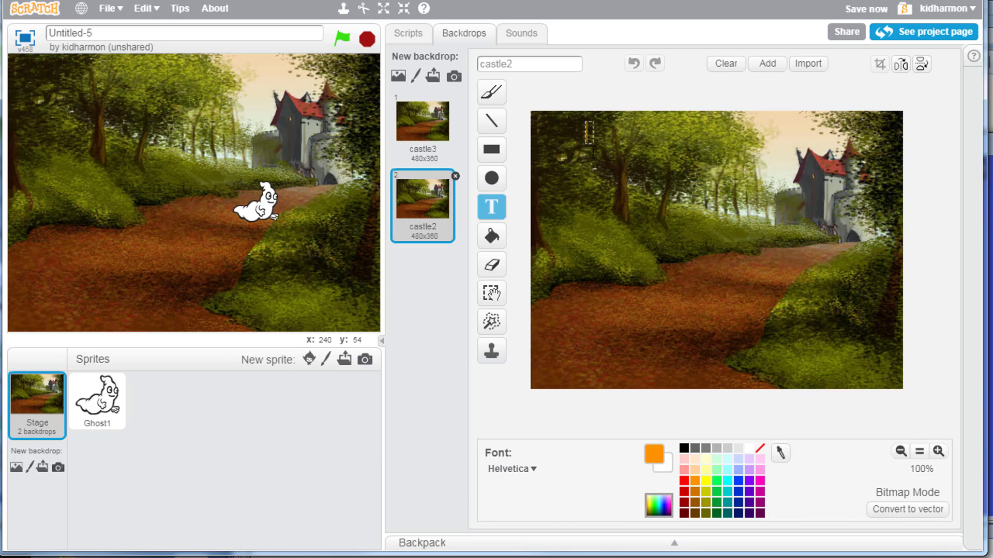
{"action": "type", "text": "Trick or"}
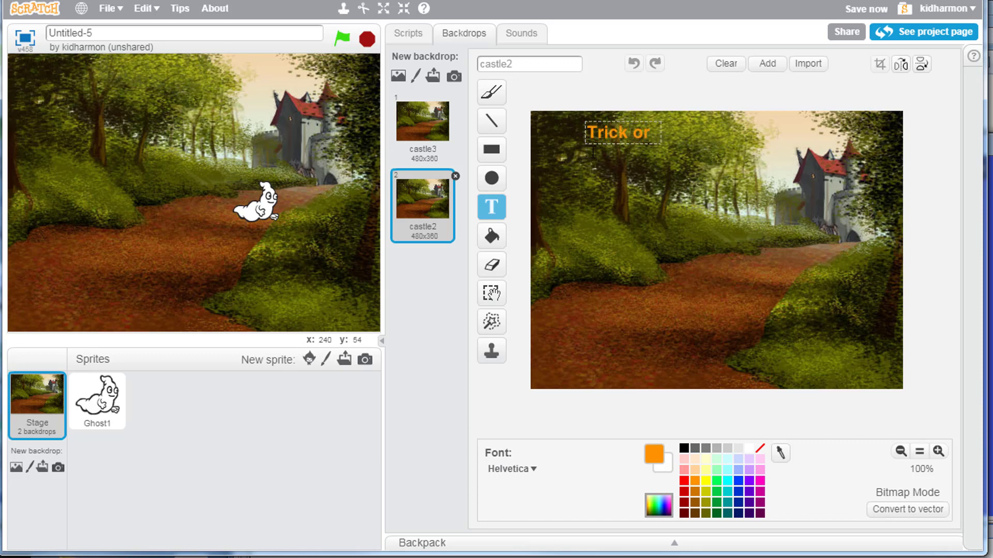
{"action": "type", "text": "Treat"}
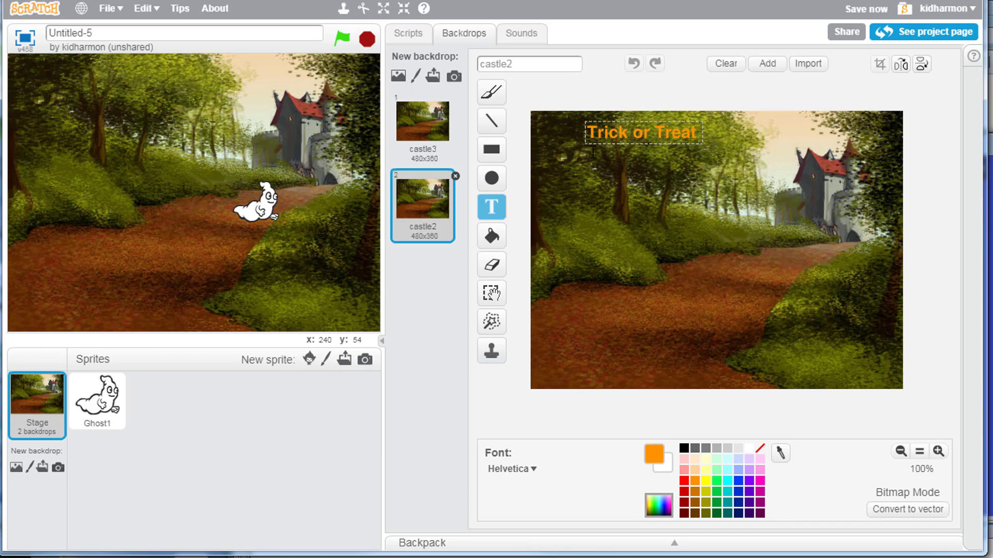
{"action": "type", "text": "!"}
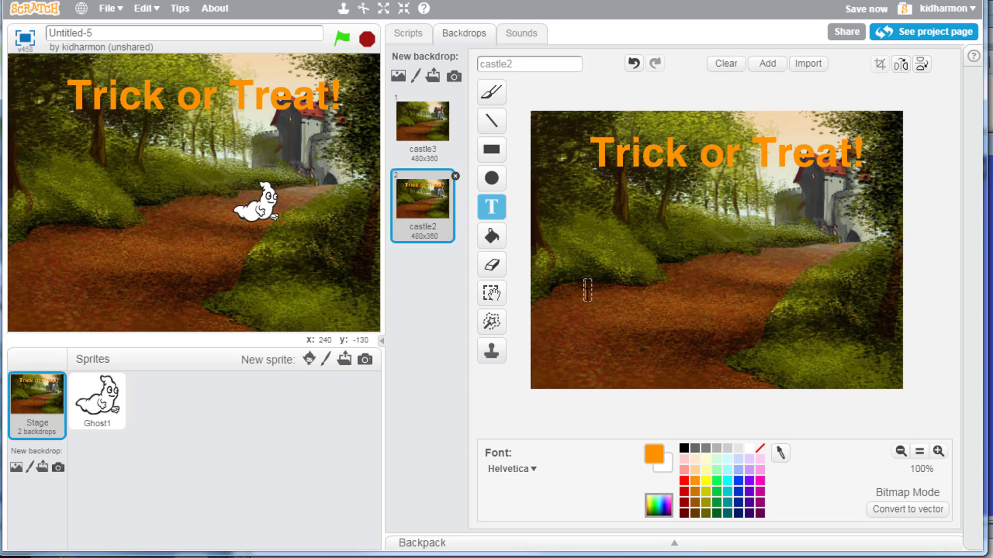
Add 'Happy Halloween' near the bottom and give it a decorative font
{"action": "type", "text": "Happy"}
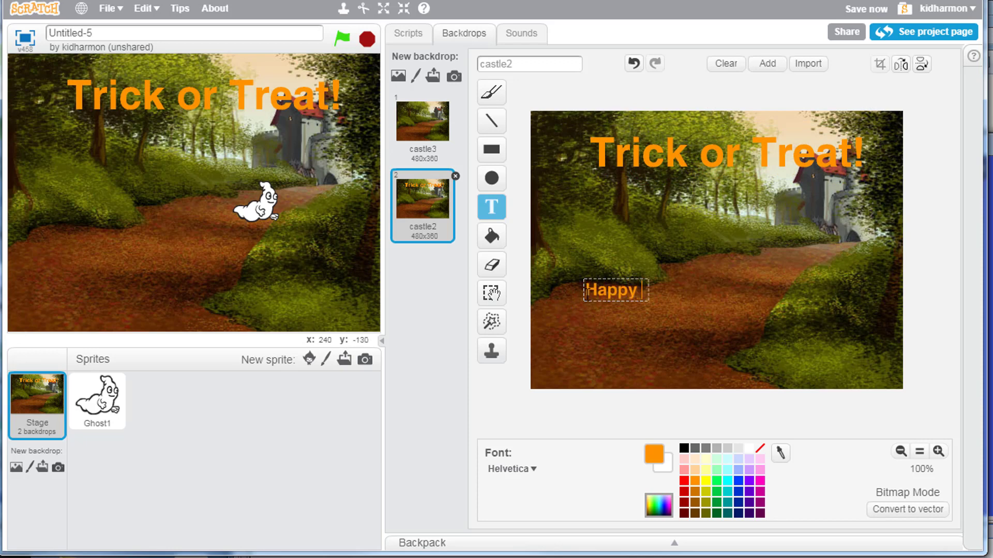
{"action": "type", "text": "Halloween"}
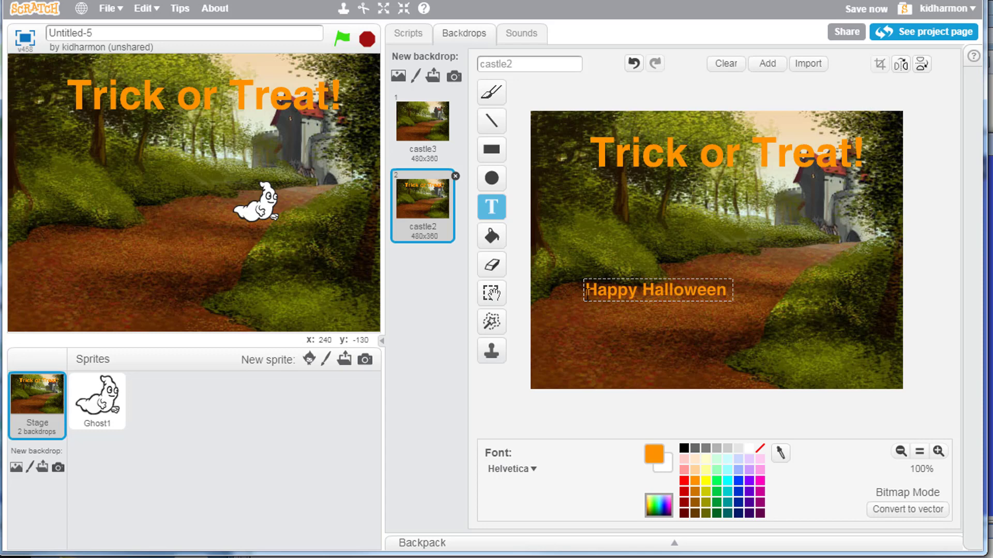
{"action": "left_click", "coordinate": [510, 469]}
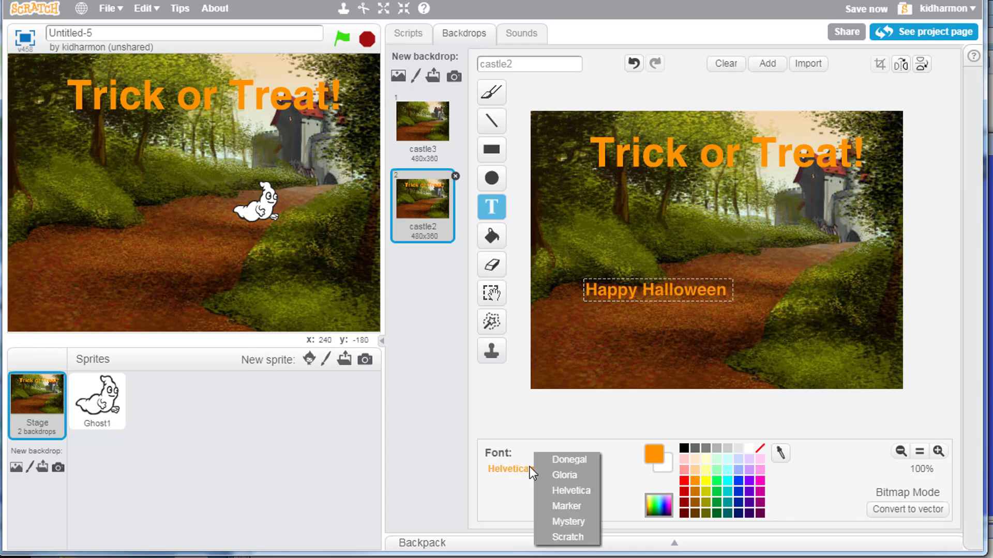
{"action": "left_click", "coordinate": [566, 505]}
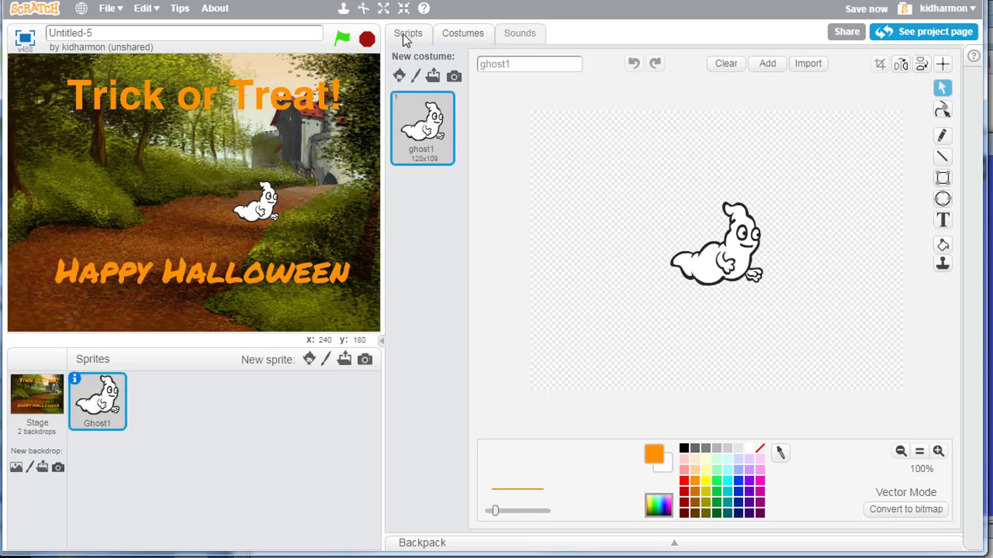
Duplicate the ghost's 'when I receive start' stay-on-the-path script into a second copy
{"action": "left_click", "coordinate": [408, 34]}
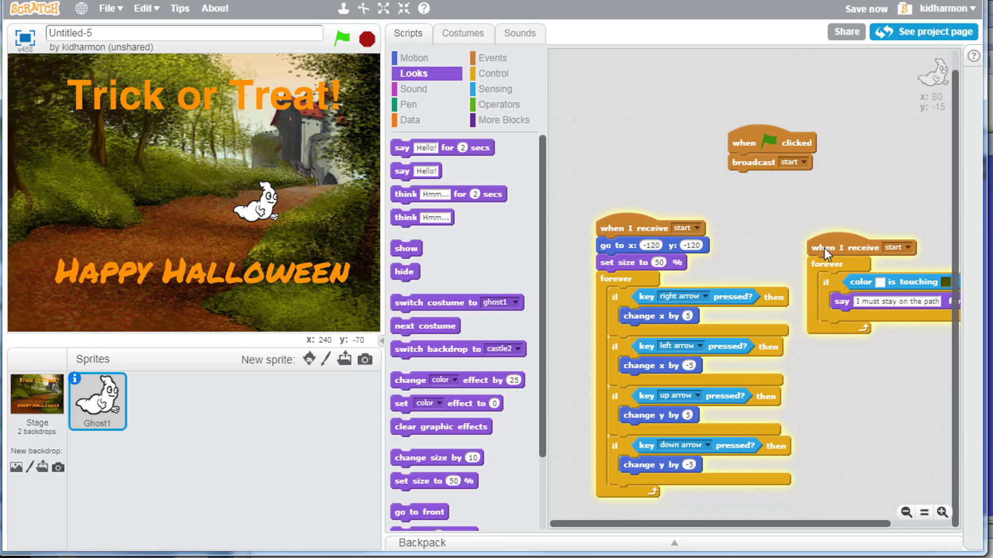
{"action": "right_click", "coordinate": [848, 247]}
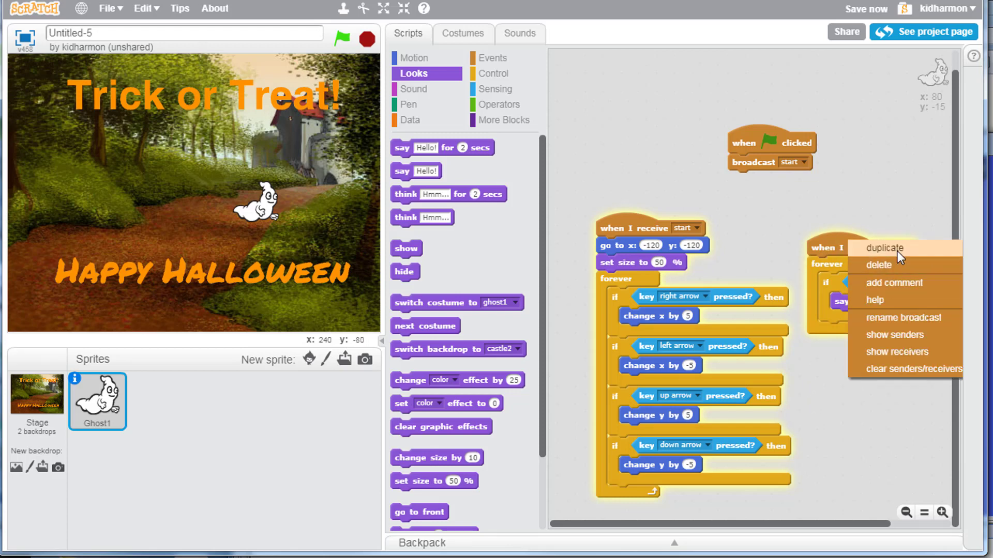
{"action": "left_click", "coordinate": [884, 247]}
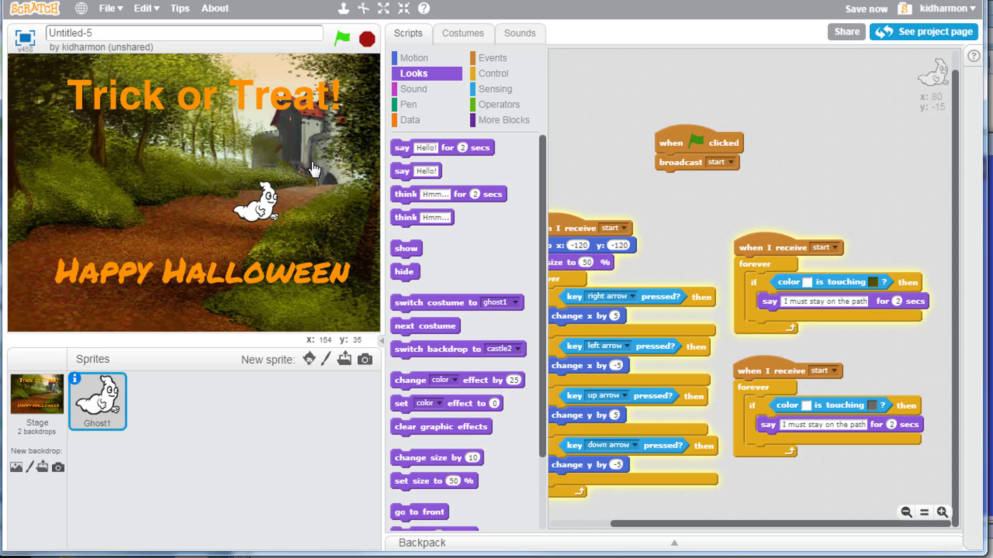
{"action": "mouse_move", "coordinate": [431, 260]}
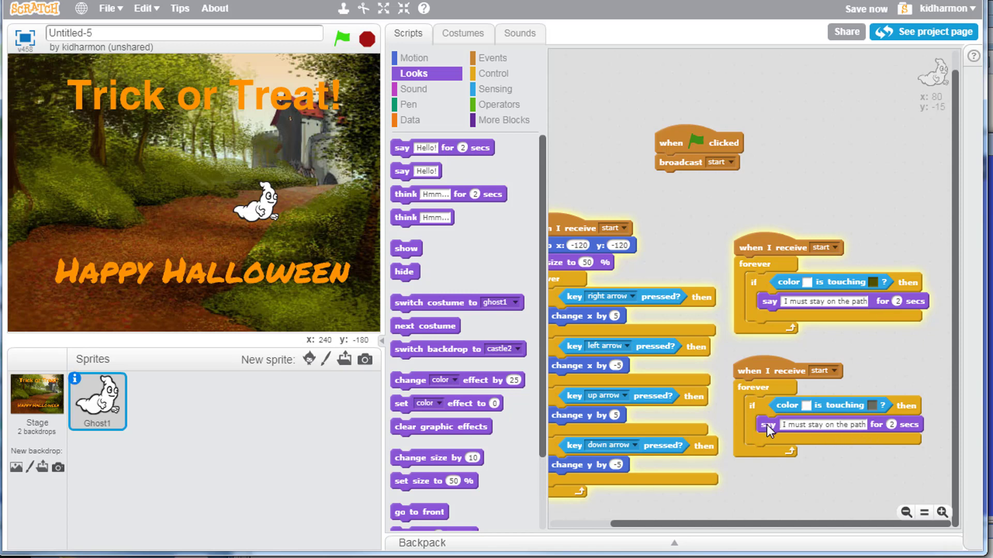
Replace the copied script's say block with 'switch backdrop to castle3'
{"action": "left_click_drag", "start_coordinate": [769, 424], "coordinate": [770, 476]}
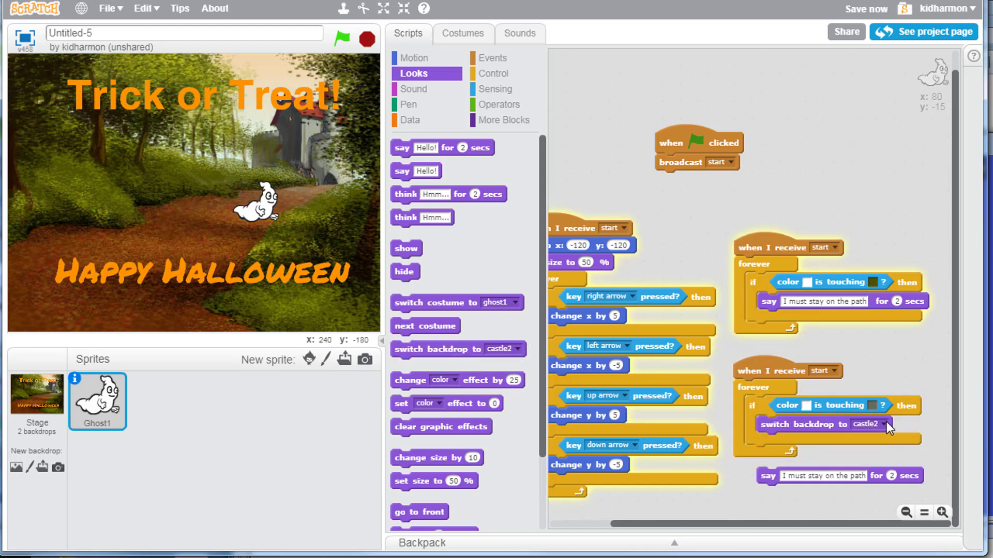
{"action": "left_click", "coordinate": [882, 424]}
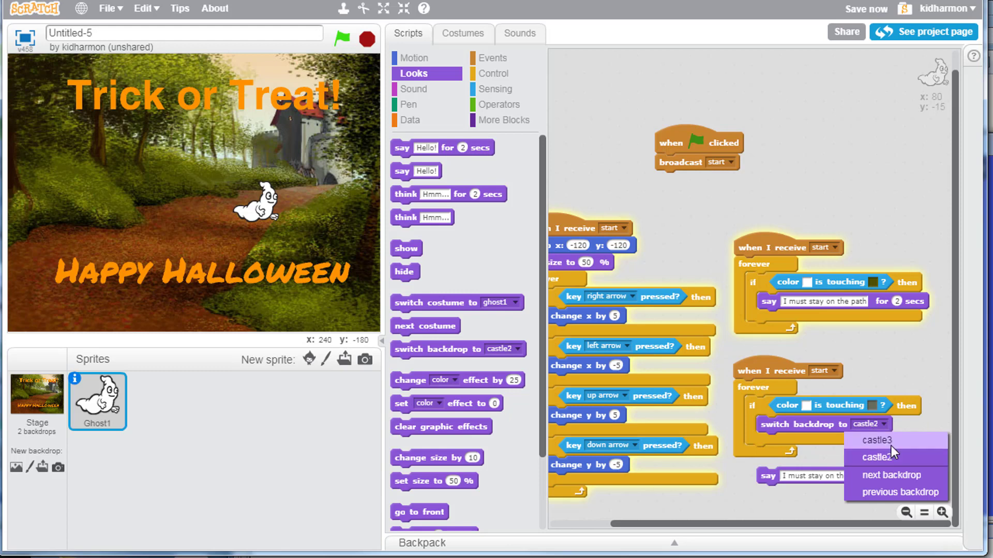
{"action": "left_click", "coordinate": [876, 441]}
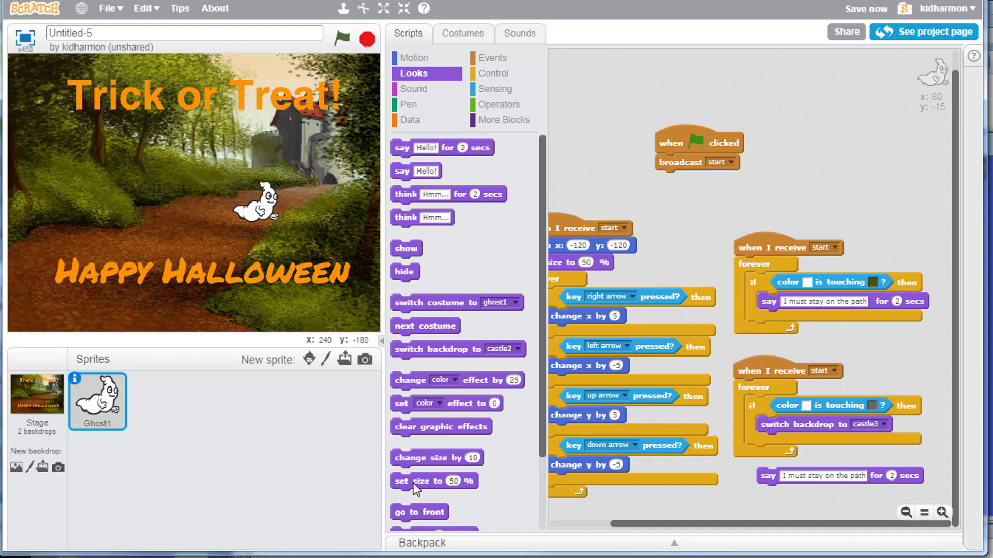
{"action": "mouse_move", "coordinate": [417, 358]}
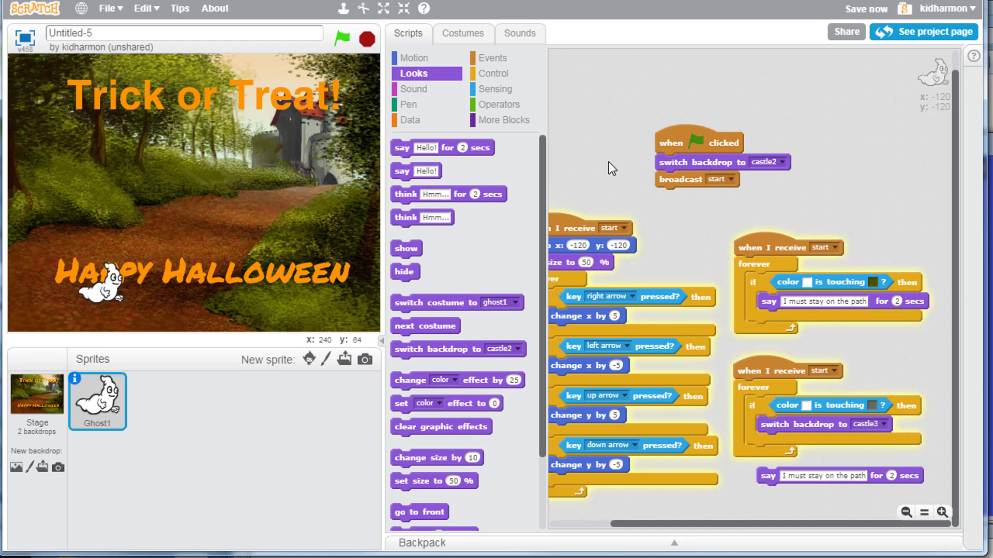
Make the game start on castle3 and the colour-touch script switch to castle2, then run it and steer the ghost
{"action": "left_click", "coordinate": [367, 41]}
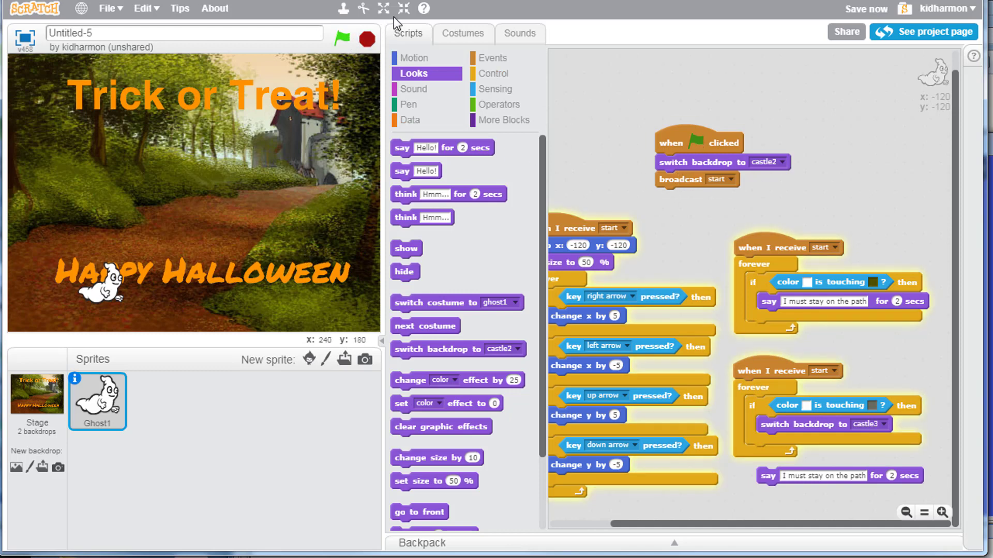
{"action": "left_click", "coordinate": [887, 424]}
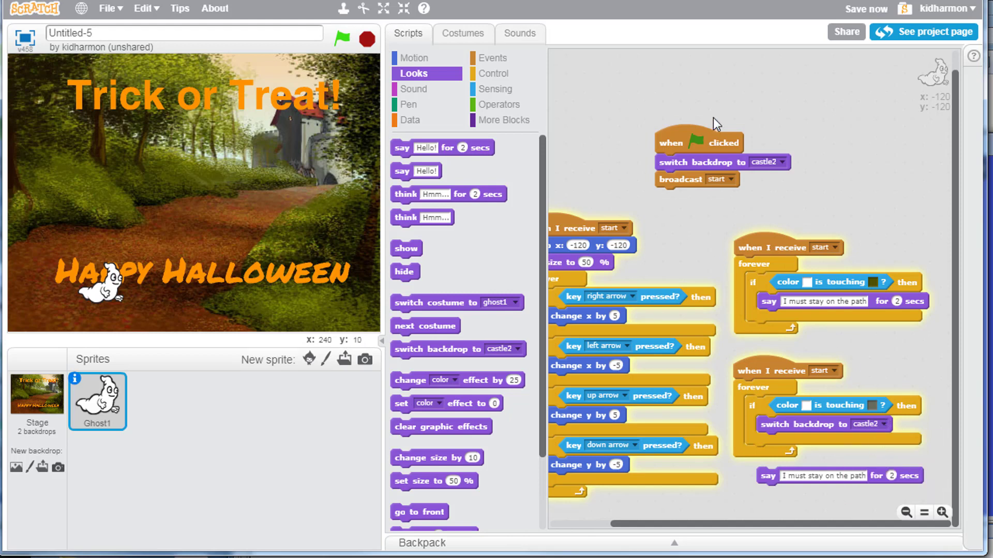
{"action": "left_click", "coordinate": [772, 163]}
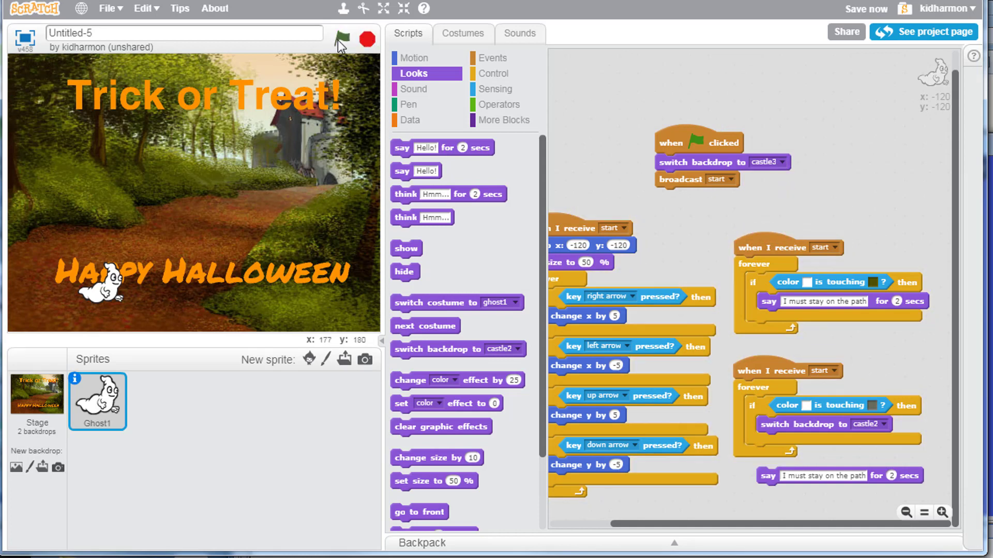
{"action": "left_click", "coordinate": [340, 38]}
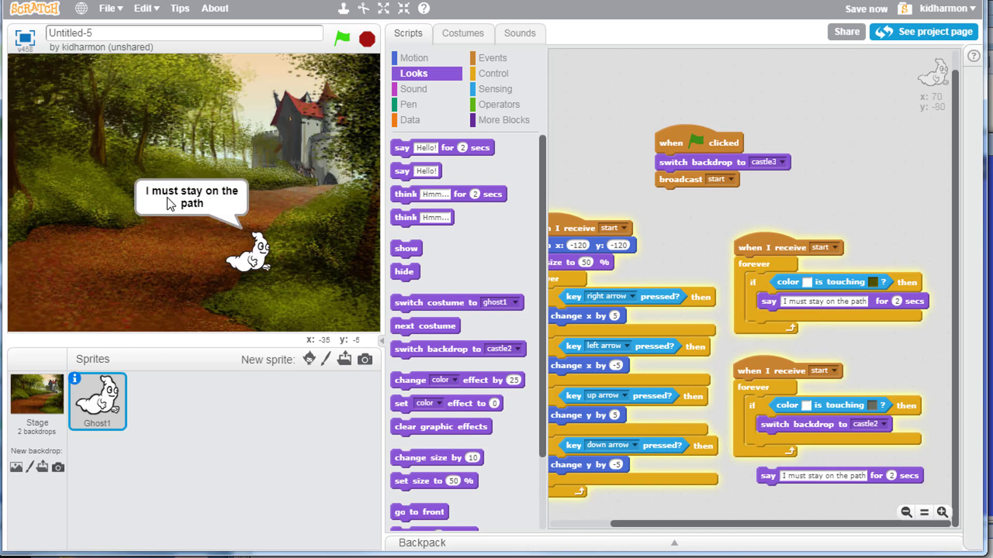
{"action": "left_click", "coordinate": [340, 39]}
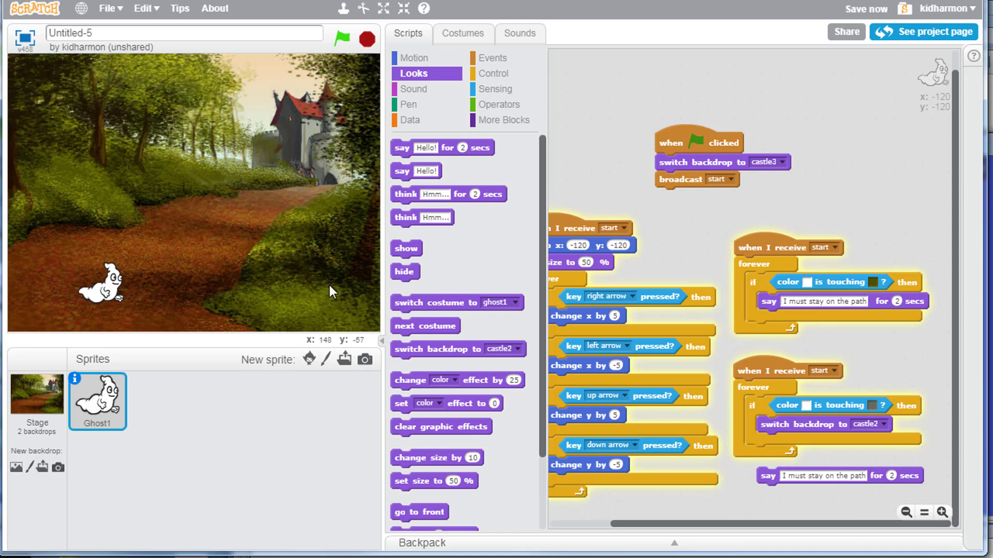
{"action": "mouse_move", "coordinate": [106, 53]}
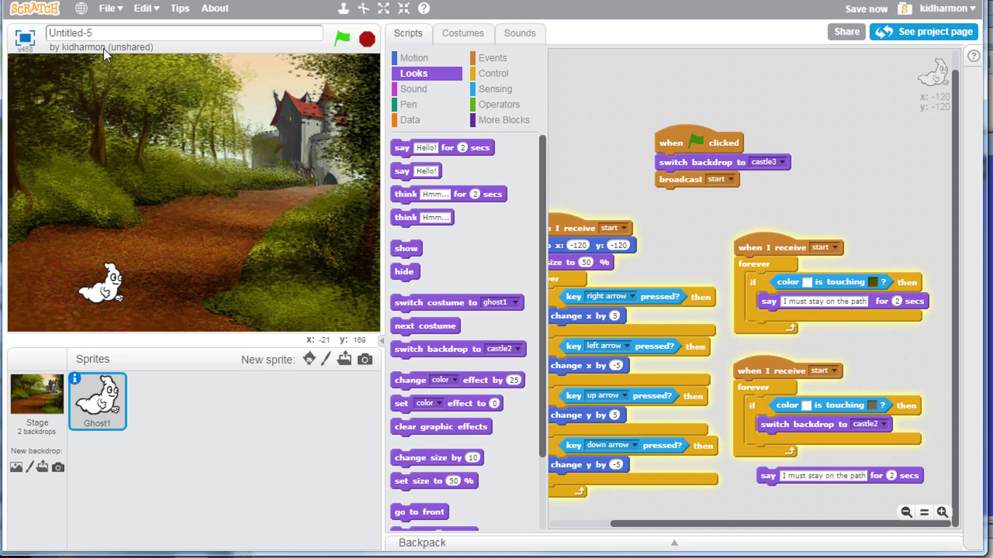
Rename the project to happyhalloween and save it with File > Save now
{"action": "left_click", "coordinate": [184, 33]}
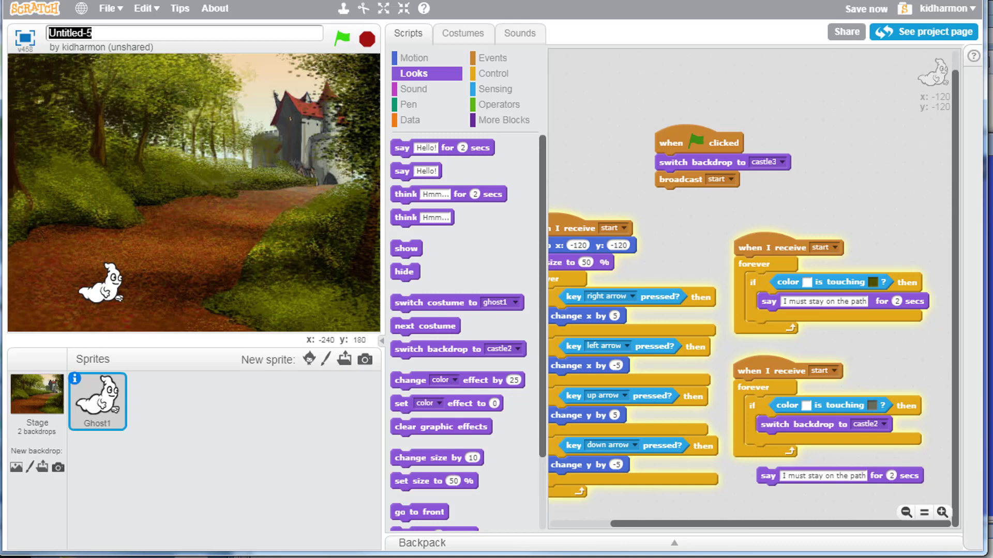
{"action": "type", "text": "happyhalloween"}
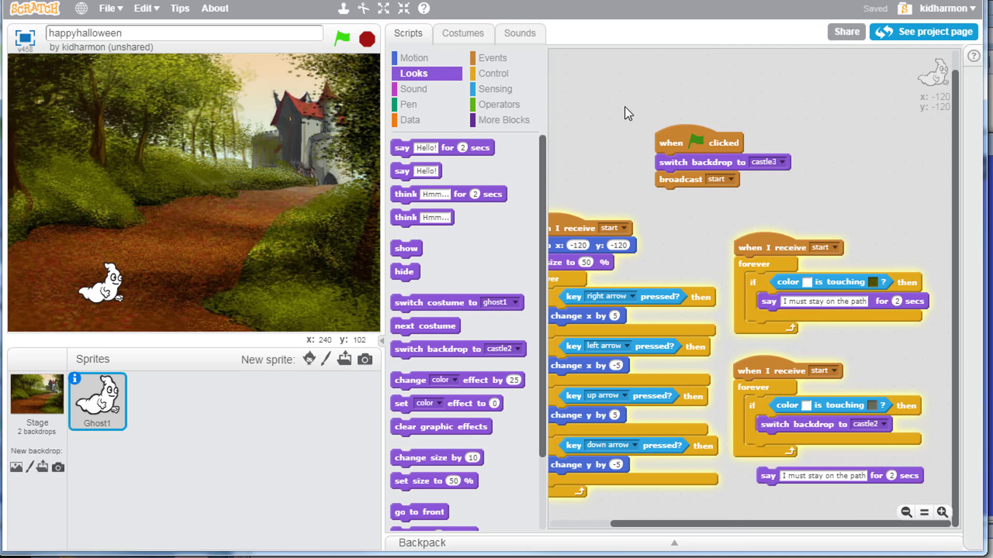
{"action": "left_click", "coordinate": [108, 8]}
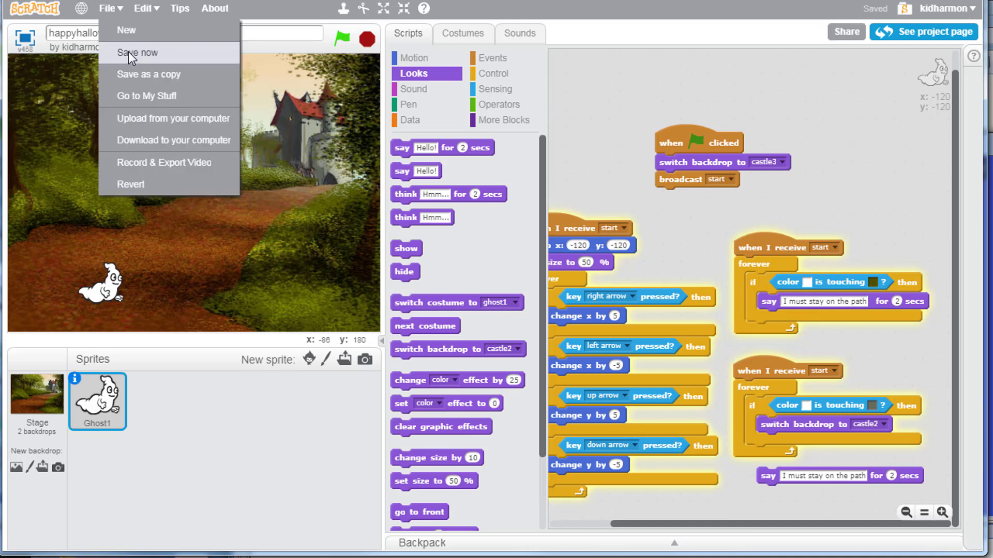
{"action": "left_click", "coordinate": [136, 52]}
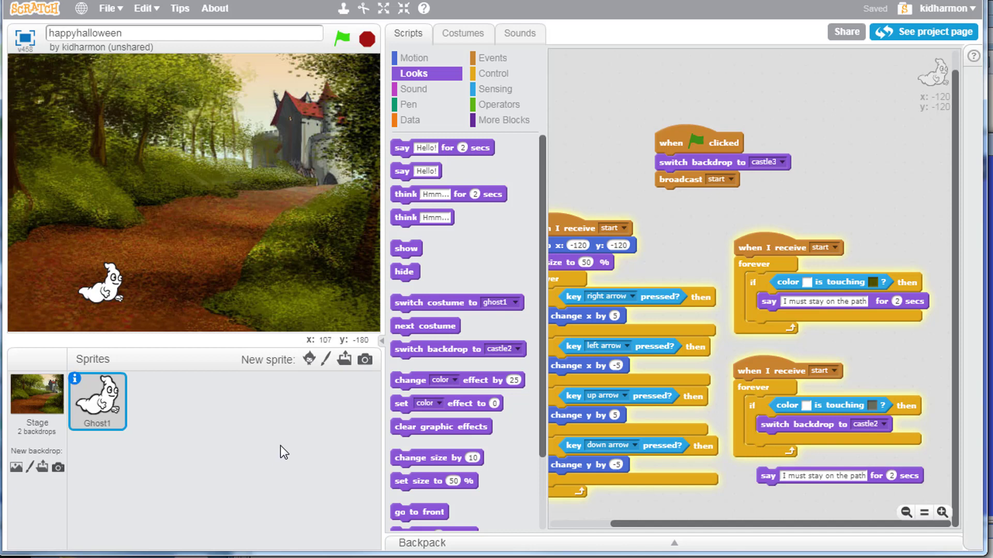